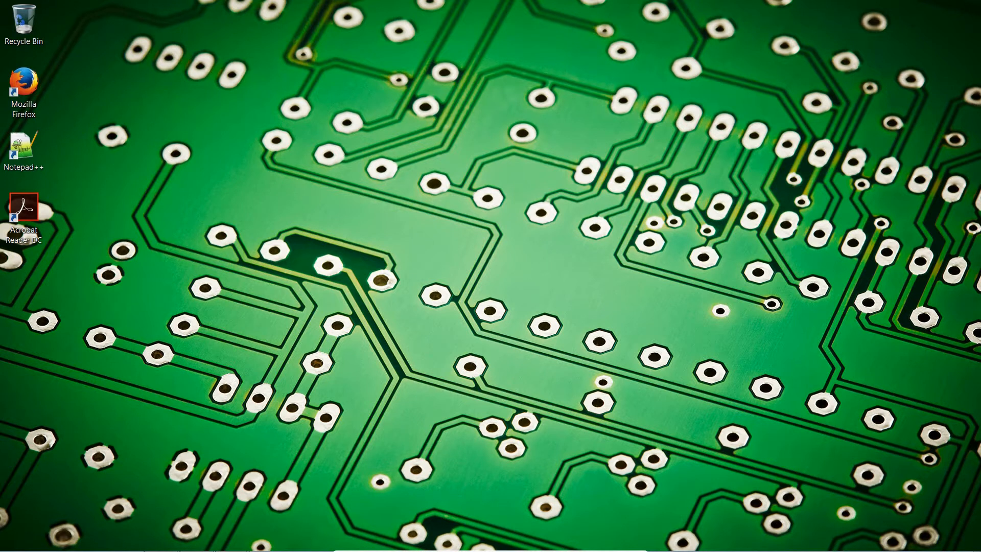
pyautogui.moveTo(385, 355)
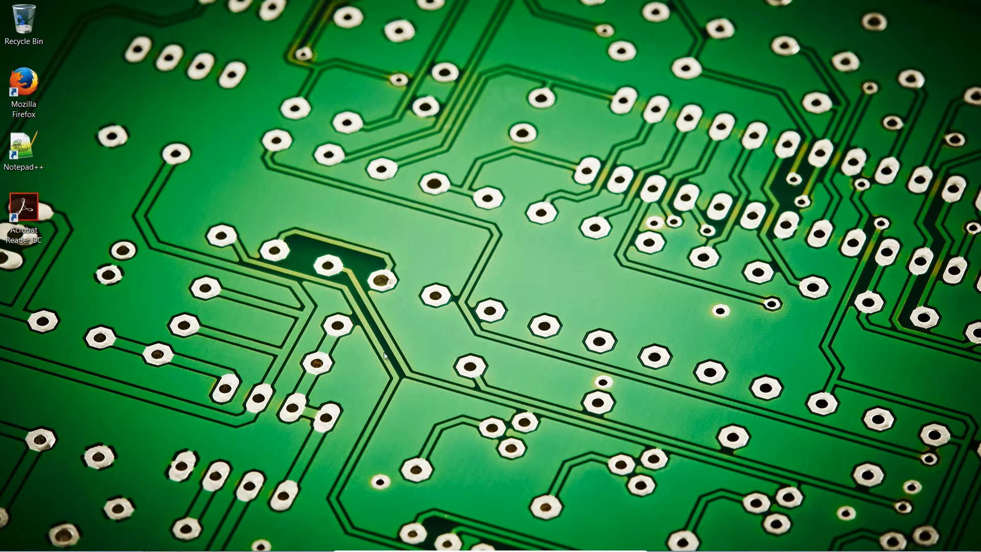
# Step: Switch to the BGM111 kit user guide and scroll the Expansion Board chapter to its push buttons and LEDs section
pyautogui.click(231, 538)
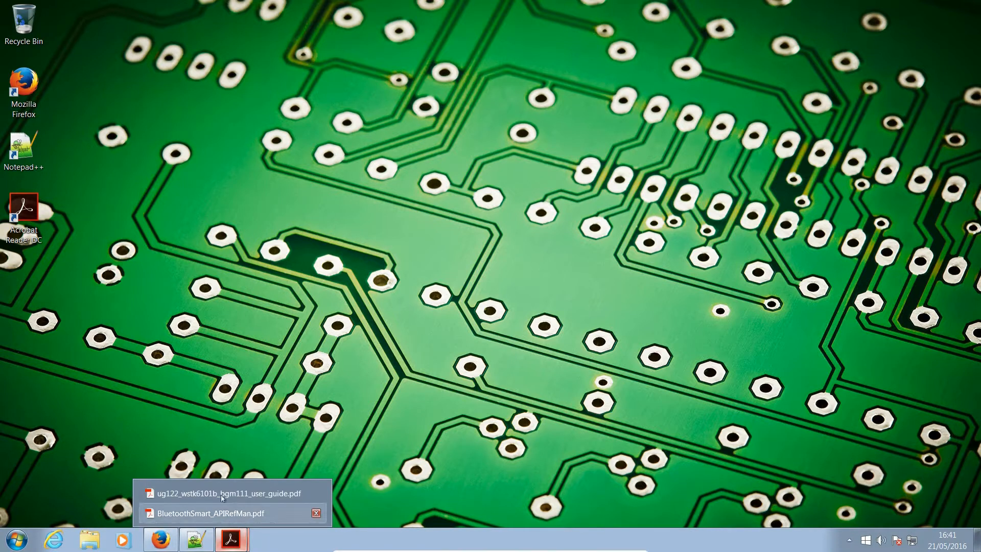
pyautogui.click(227, 493)
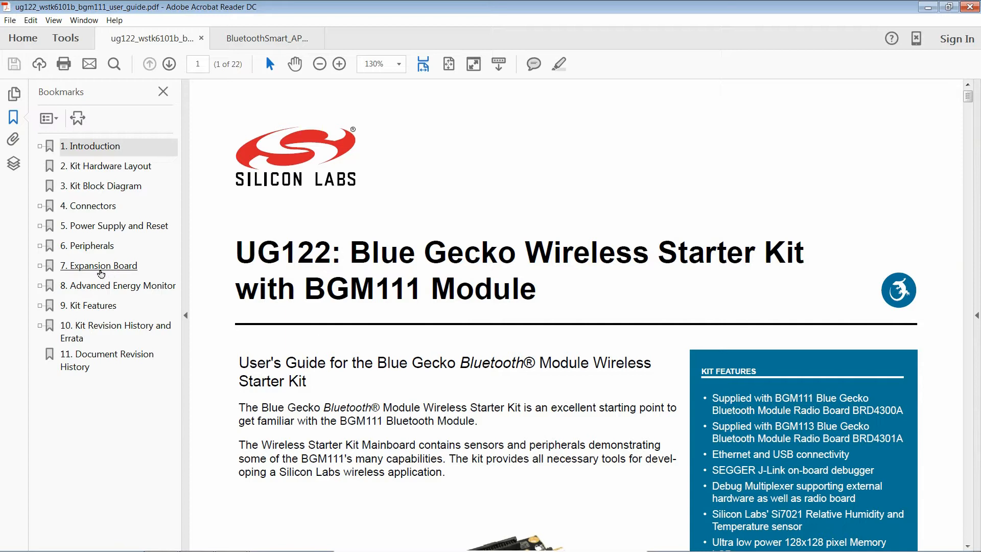
pyautogui.click(99, 266)
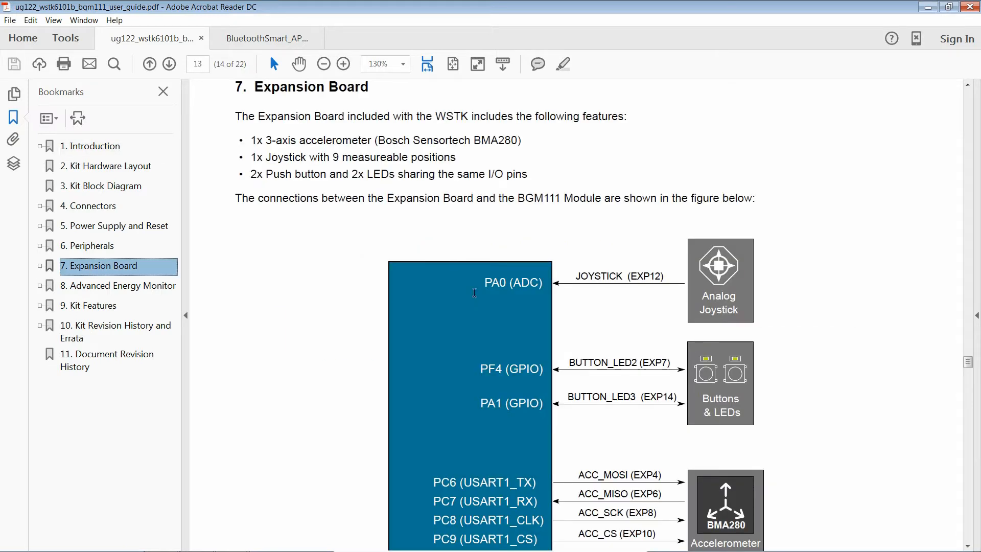
pyautogui.scroll(-3)
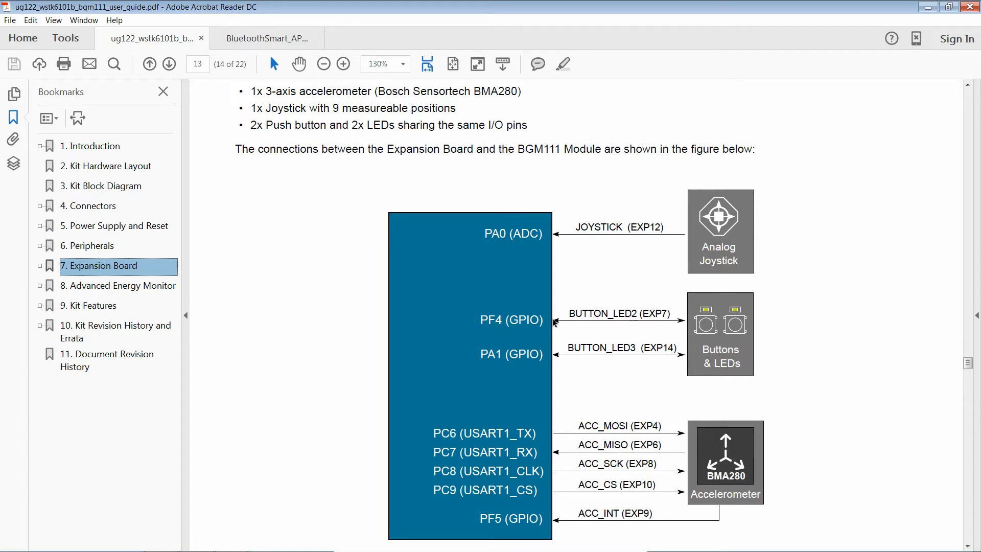
pyautogui.doubleClick(493, 320)
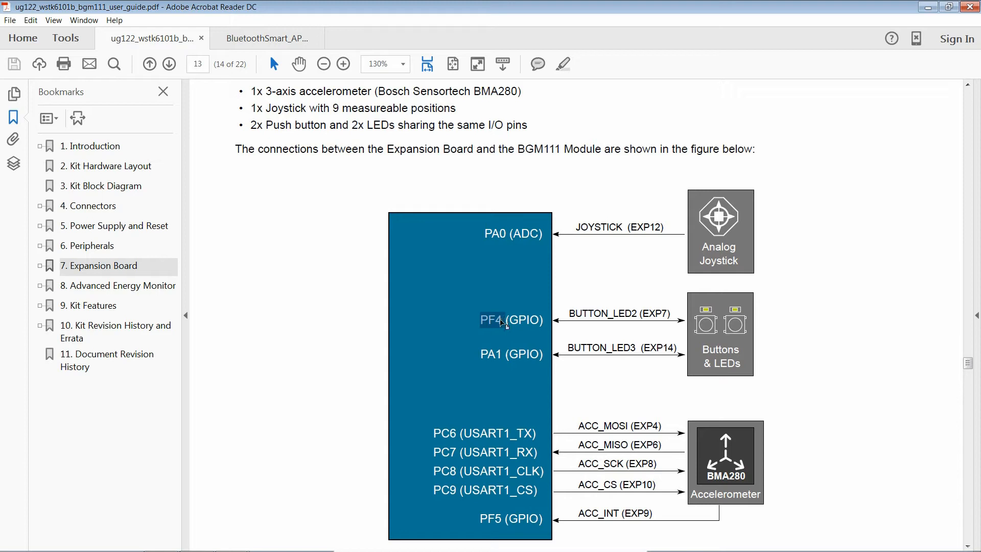
pyautogui.scroll(-3)
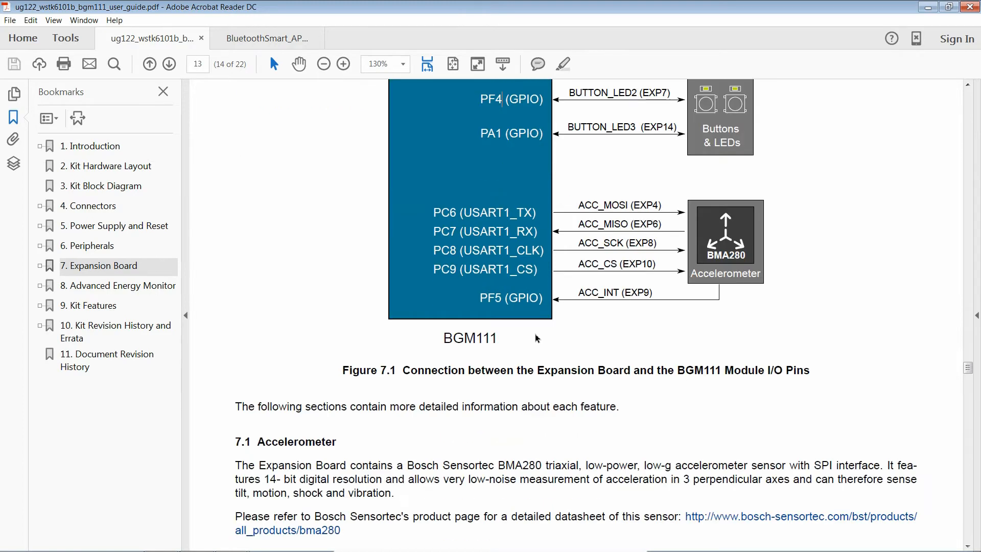
pyautogui.scroll(-3)
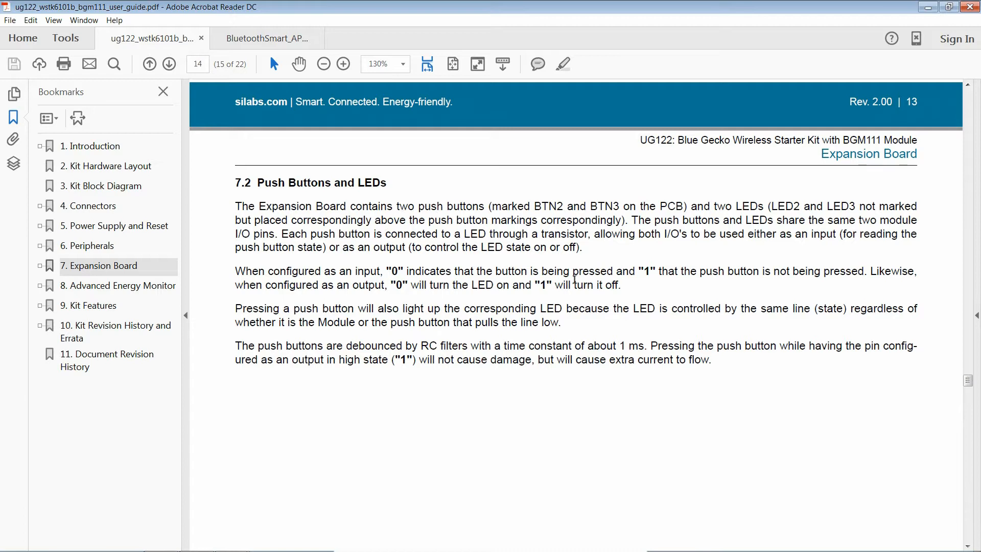
pyautogui.moveTo(254, 286)
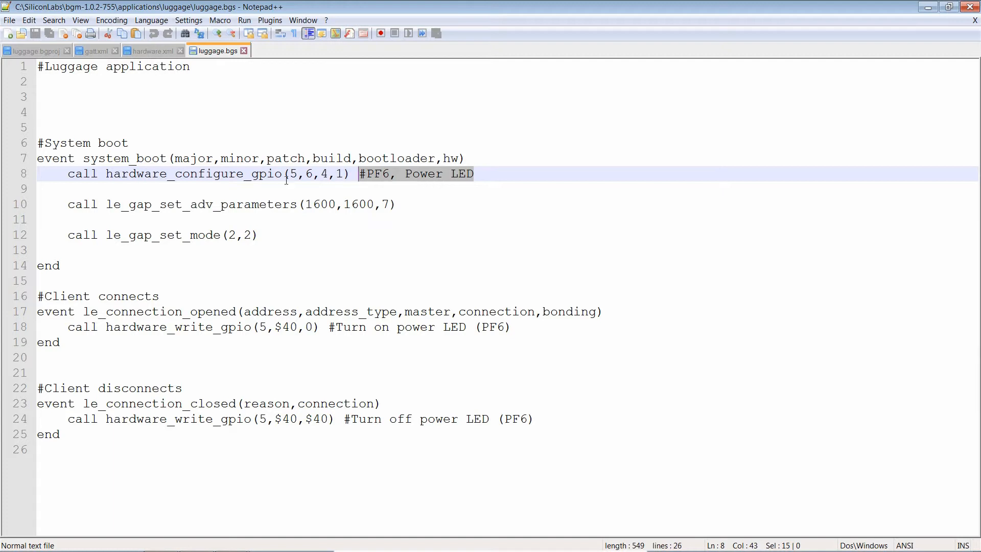
pyautogui.moveTo(450, 204)
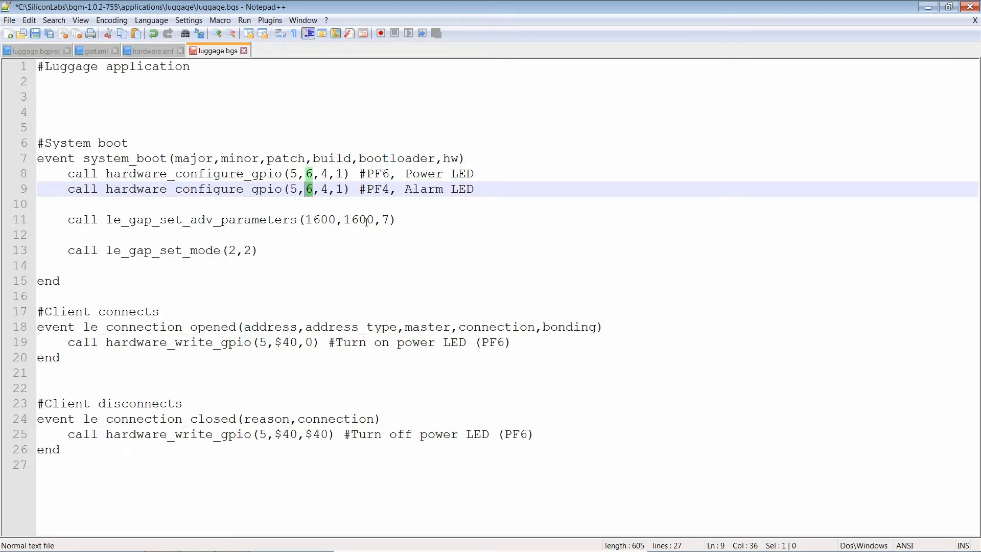
# Step: Change the duplicated GPIO configure call's pin to 4 for the PF4 alarm LED
pyautogui.write('4')
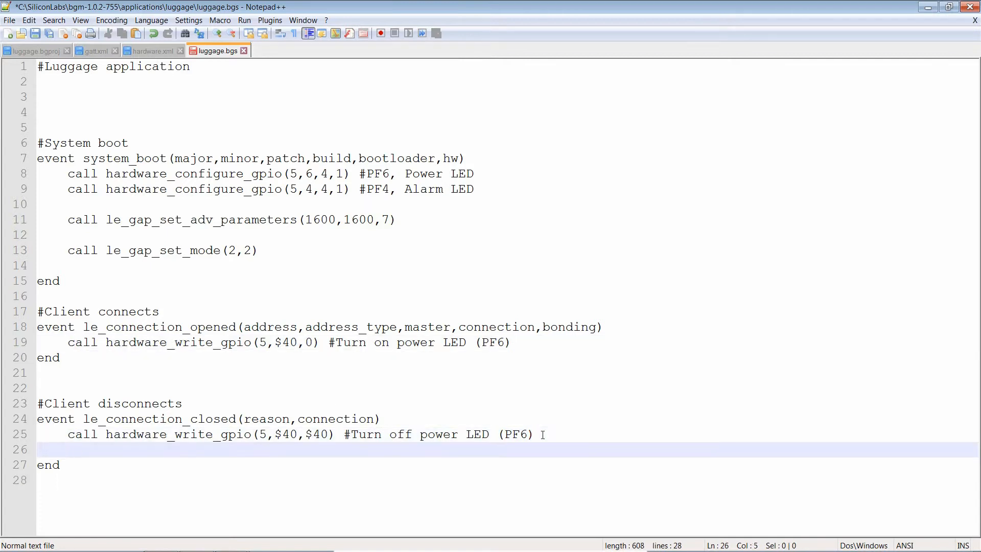
# Step: Add a hardware_write_gpio call in le_connection_closed to turn on the PF4 alarm LED
pyautogui.write('call hardware_write_gpio(5,$40,0) #Turn on power LED  (PF6)')
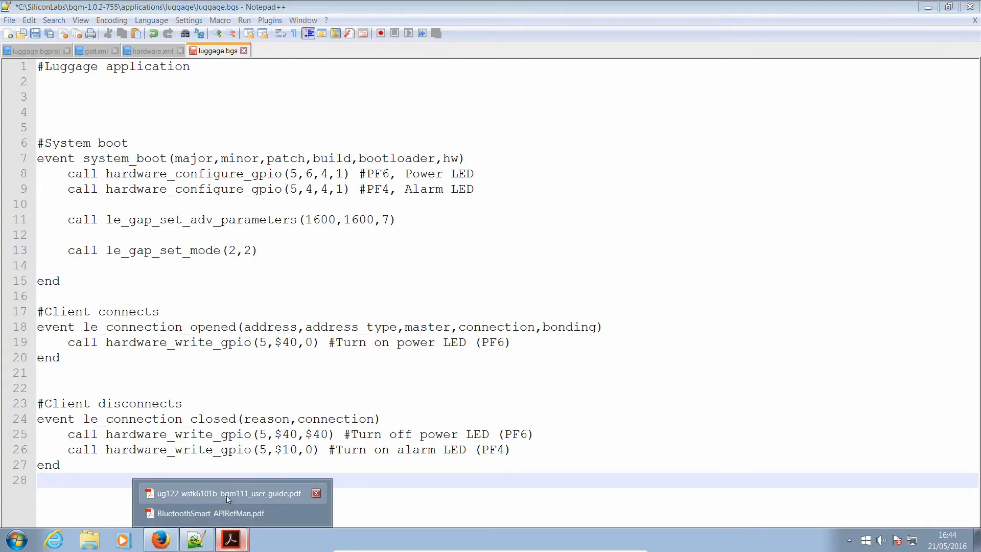
# Step: Navigate the API reference bookmarks to 2.6.1.8 cmd_hardware_set_soft_timer and read its description
pyautogui.click(209, 513)
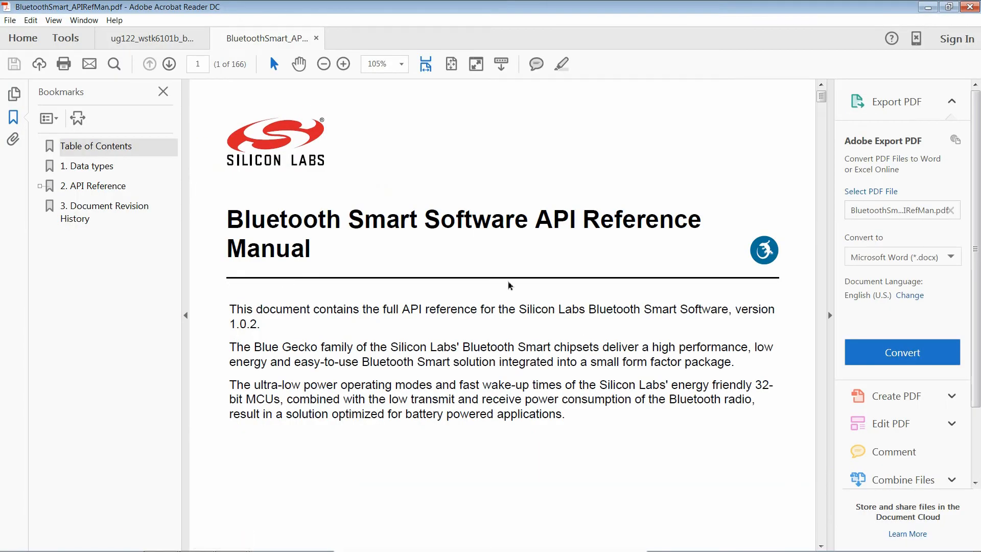
pyautogui.moveTo(412, 243)
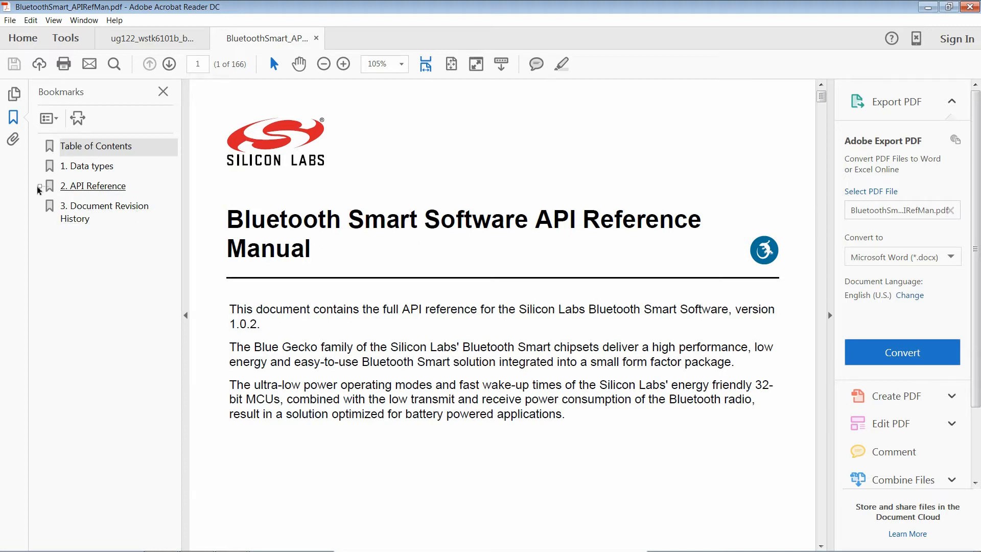
pyautogui.click(38, 190)
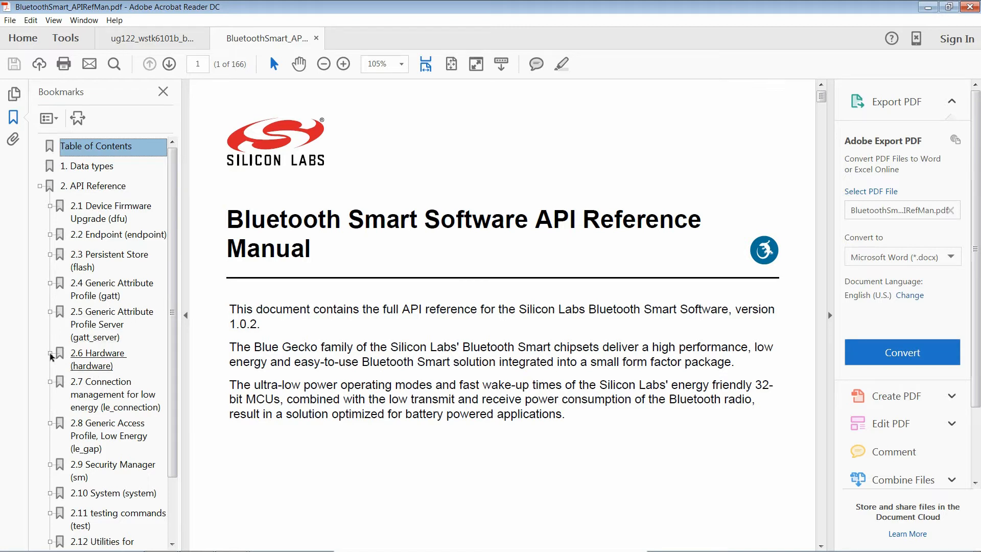
pyautogui.click(39, 352)
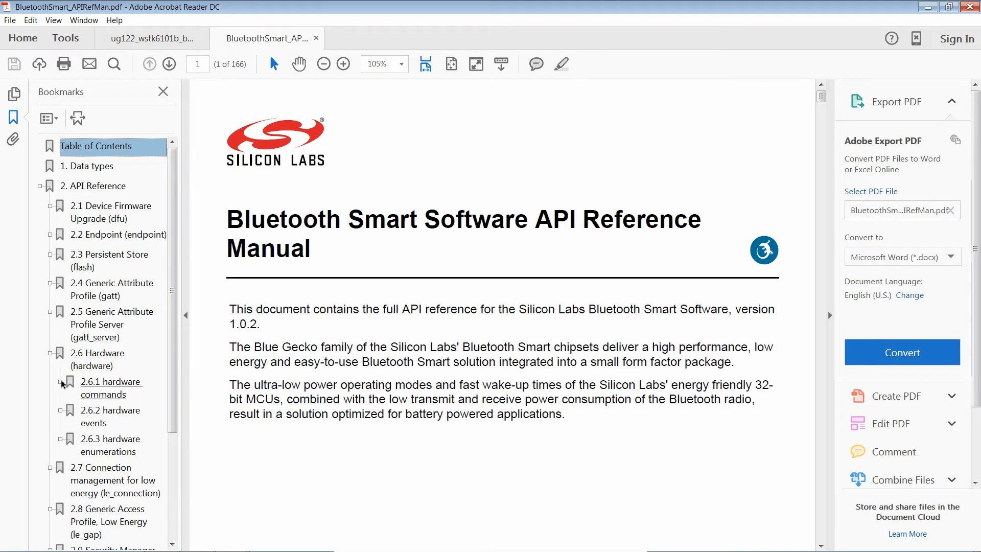
pyautogui.click(60, 382)
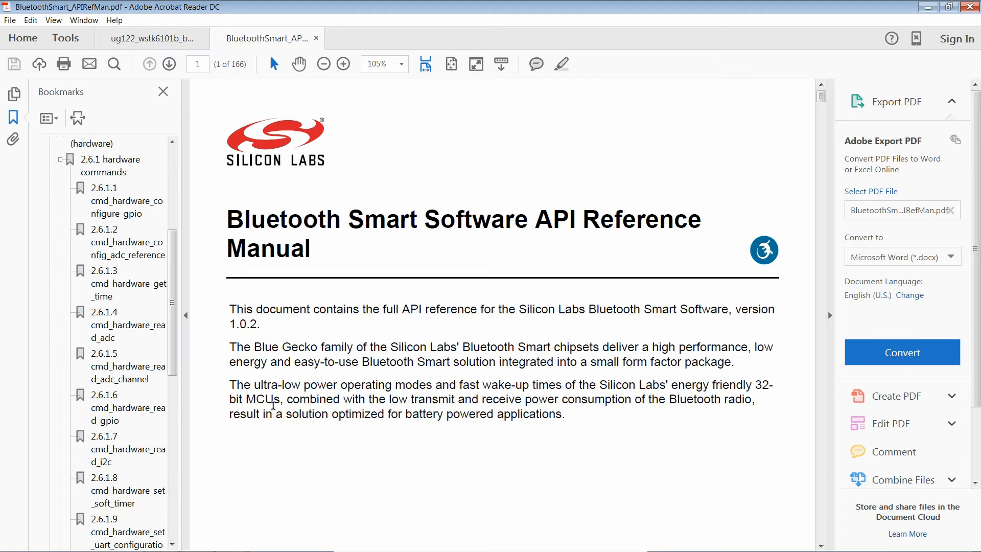
pyautogui.moveTo(124, 497)
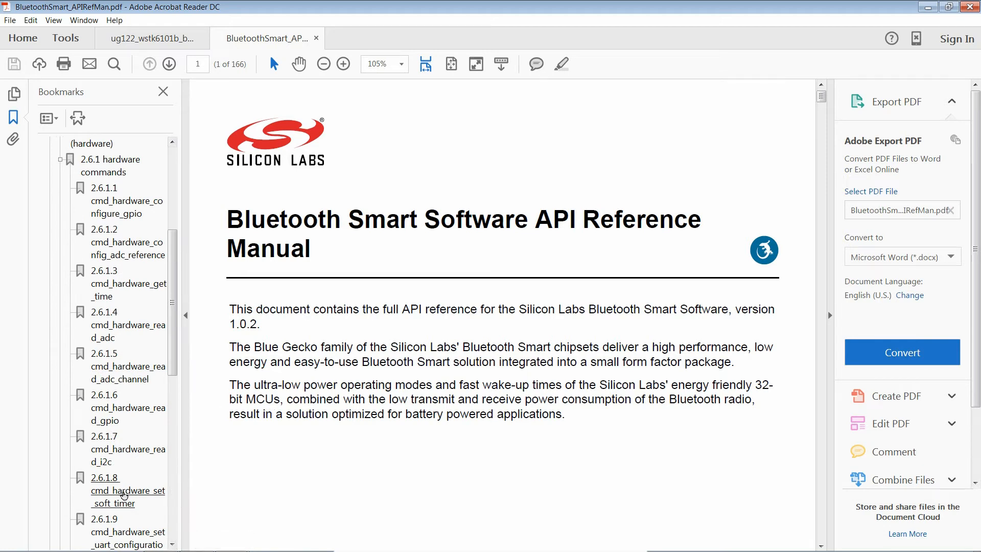
pyautogui.click(129, 490)
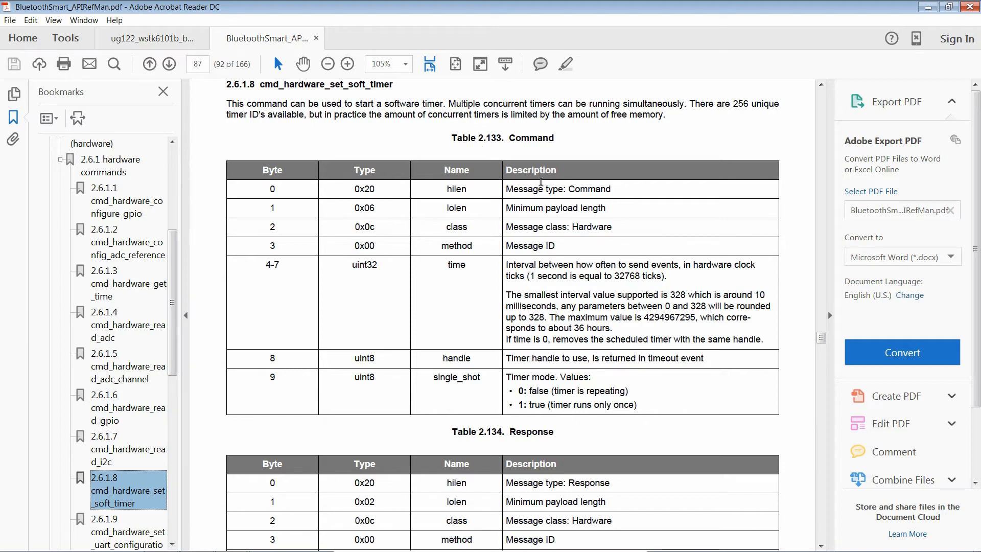
pyautogui.scroll(-3)
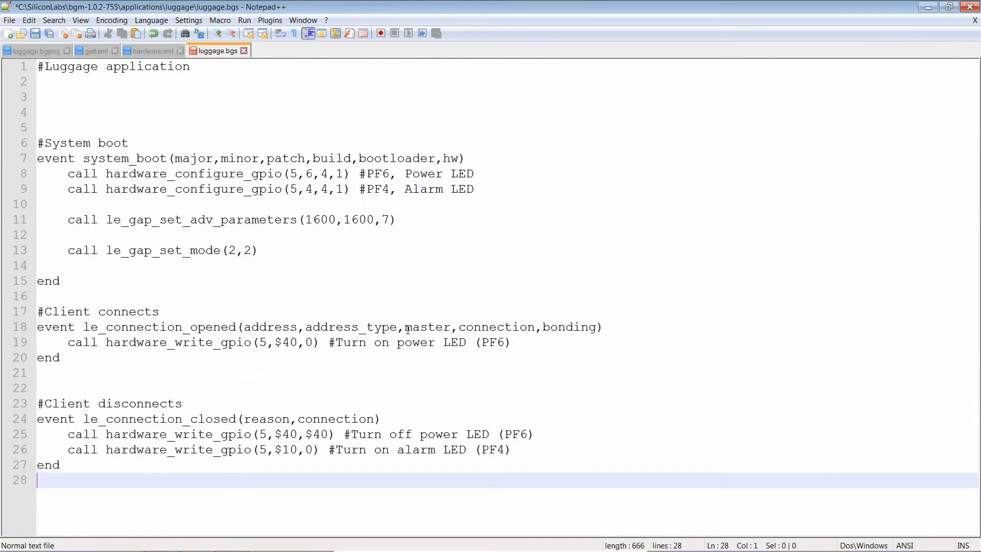
pyautogui.moveTo(258, 227)
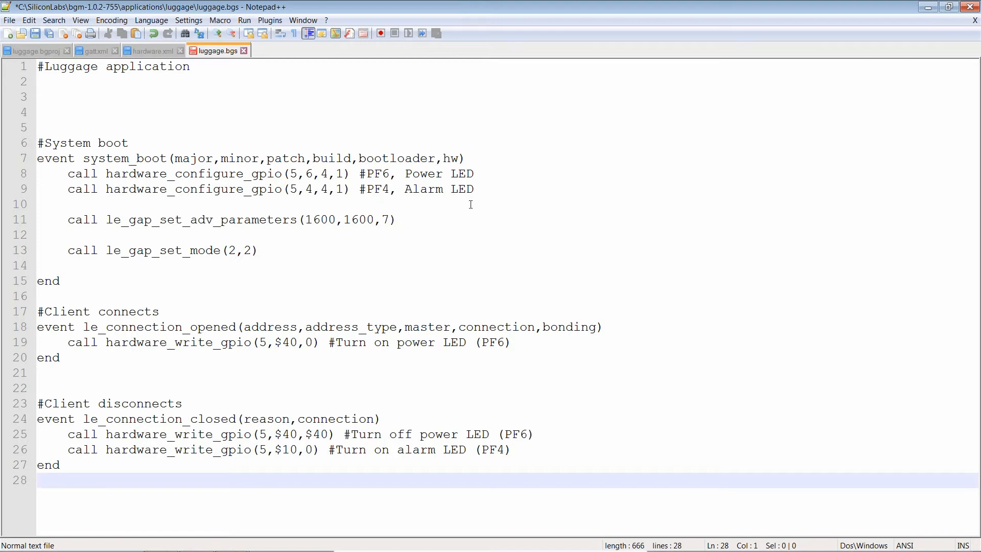
# Step: Add a '#Set up timer' comment and the pasted hardware_set_soft_timer call without its (result) part
pyautogui.write('#Set up timer')
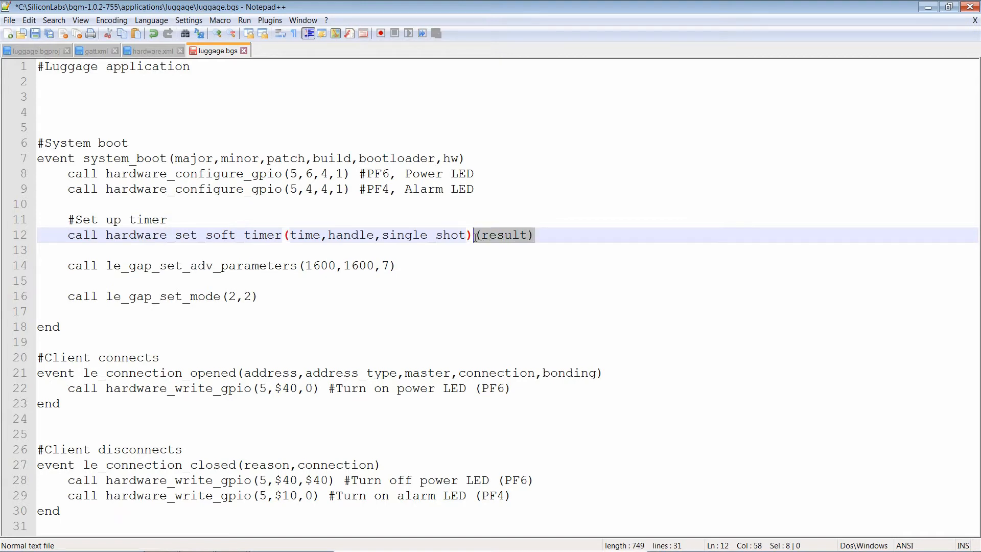
pyautogui.press('Delete')
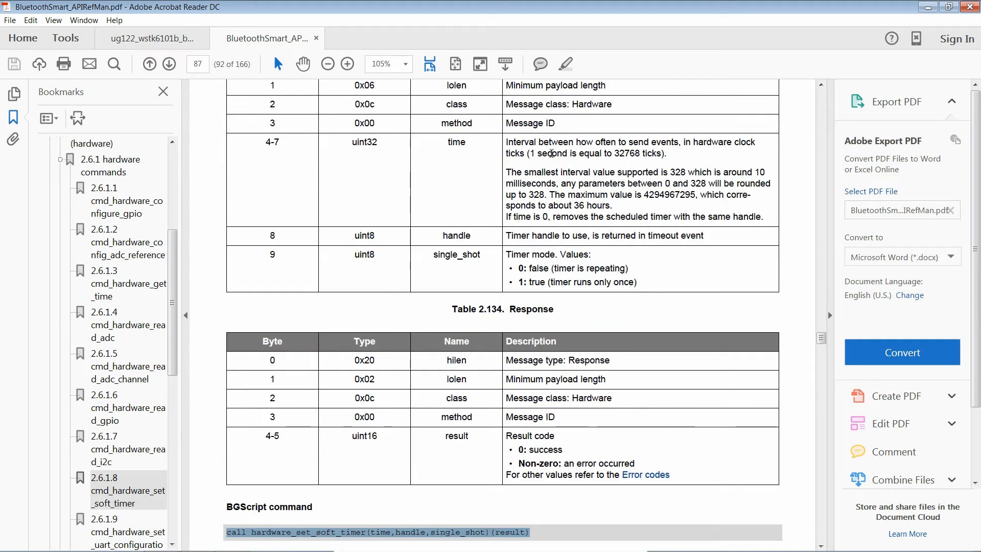
pyautogui.moveTo(706, 145)
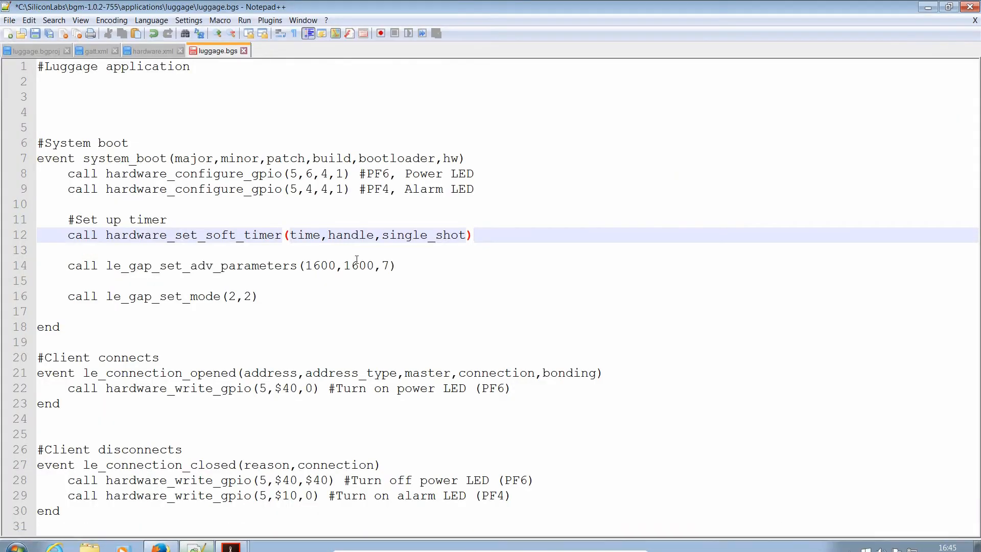
# Step: Make the call hardware_set_soft_timer(32768,0,0) and begin a '#Timer event' comment at the file end
pyautogui.write('32768')
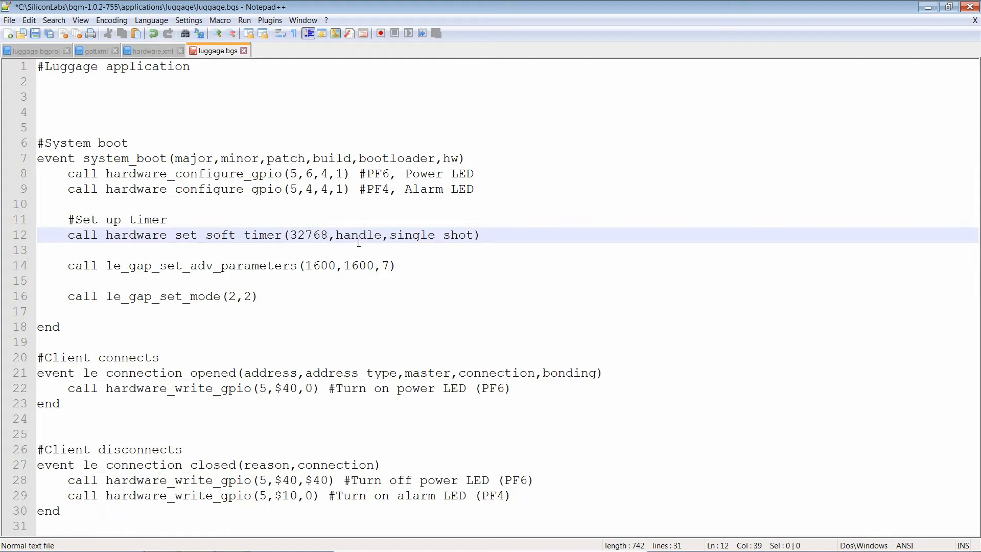
pyautogui.doubleClick(358, 235)
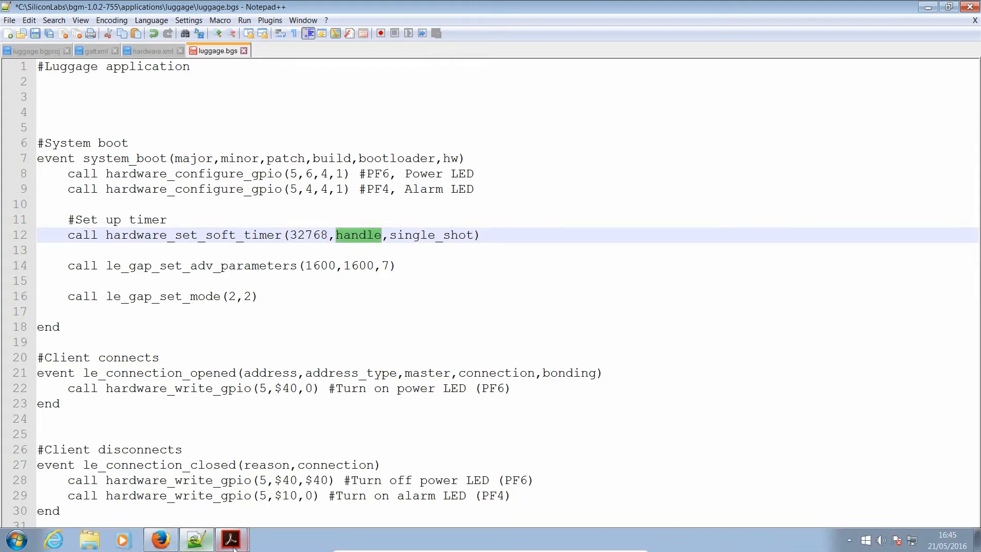
pyautogui.click(232, 539)
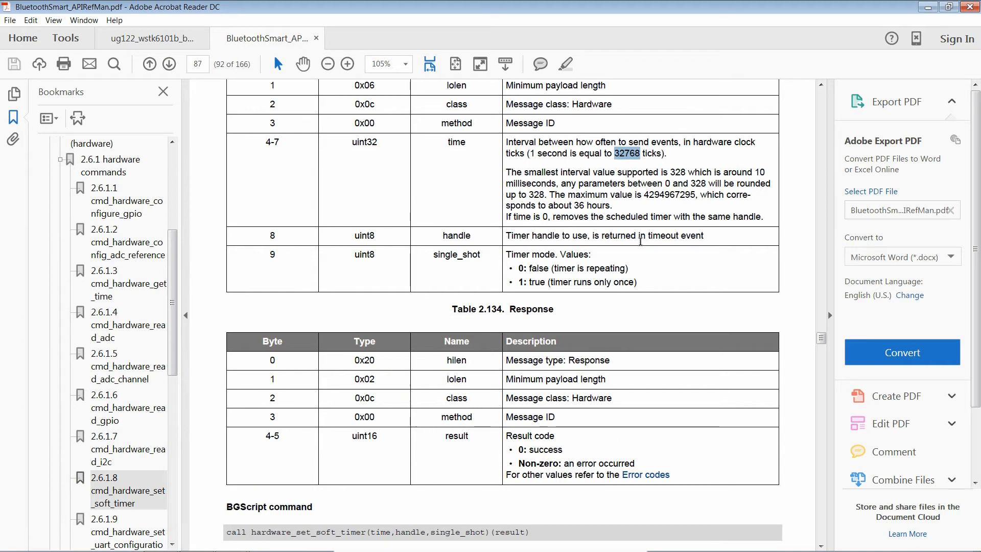
pyautogui.moveTo(737, 244)
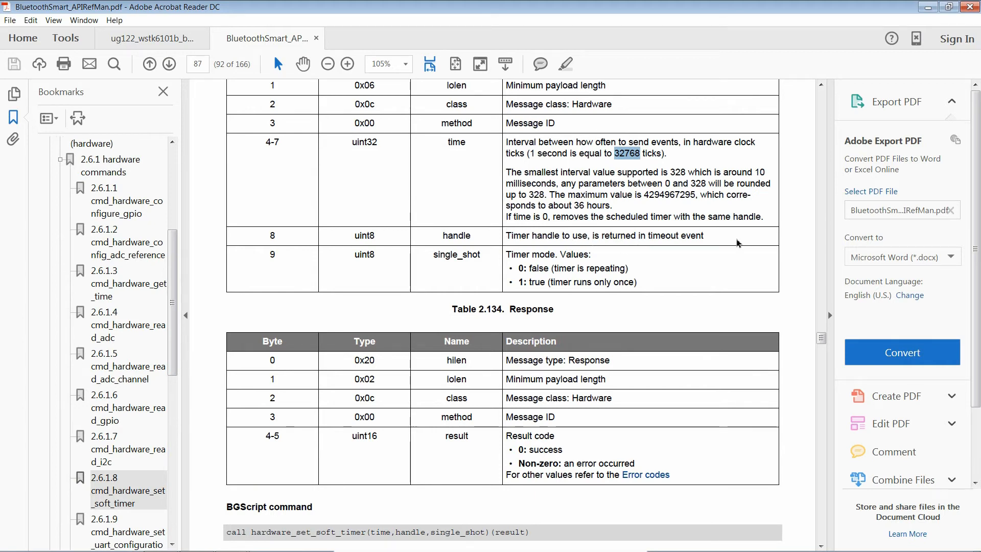
pyautogui.moveTo(719, 241)
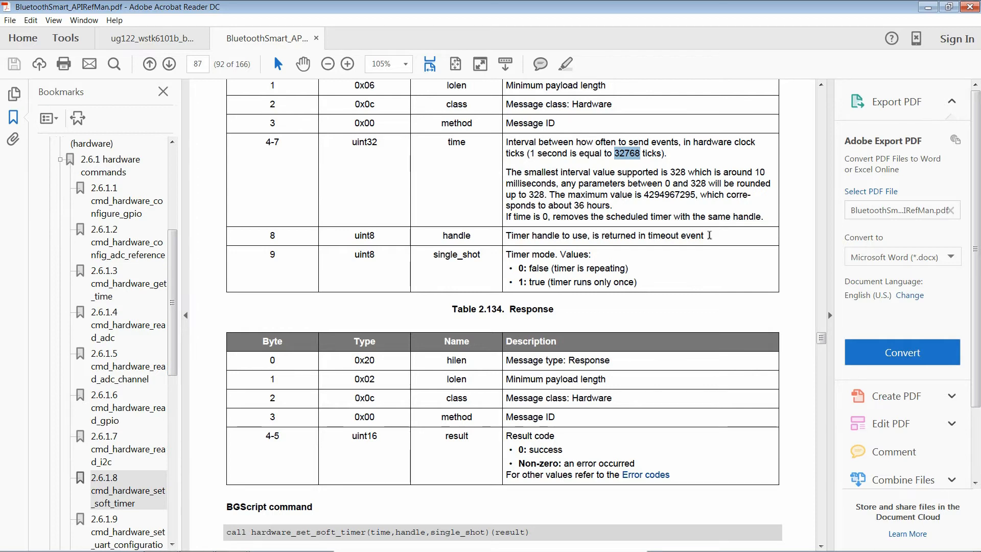
pyautogui.moveTo(707, 235)
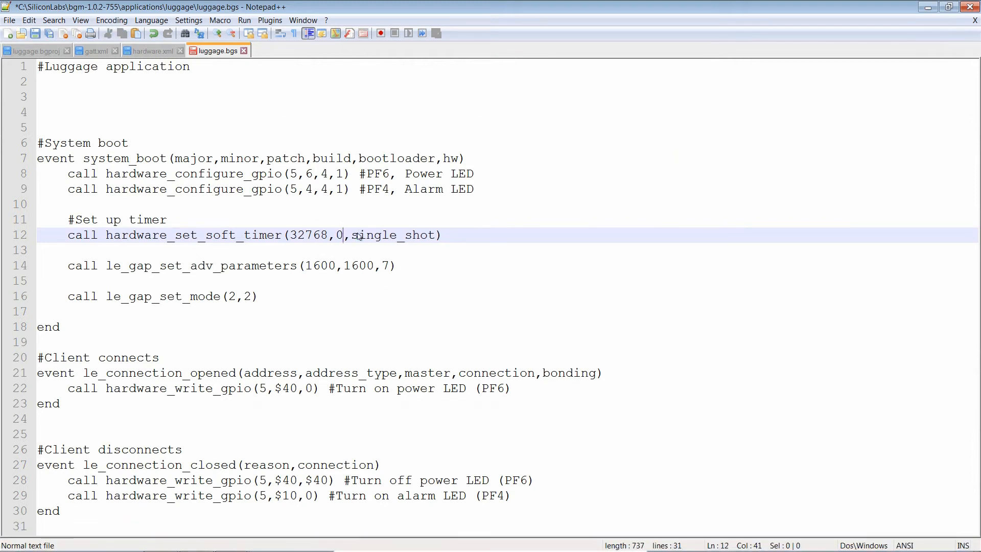
pyautogui.doubleClick(393, 235)
pyautogui.write('0')
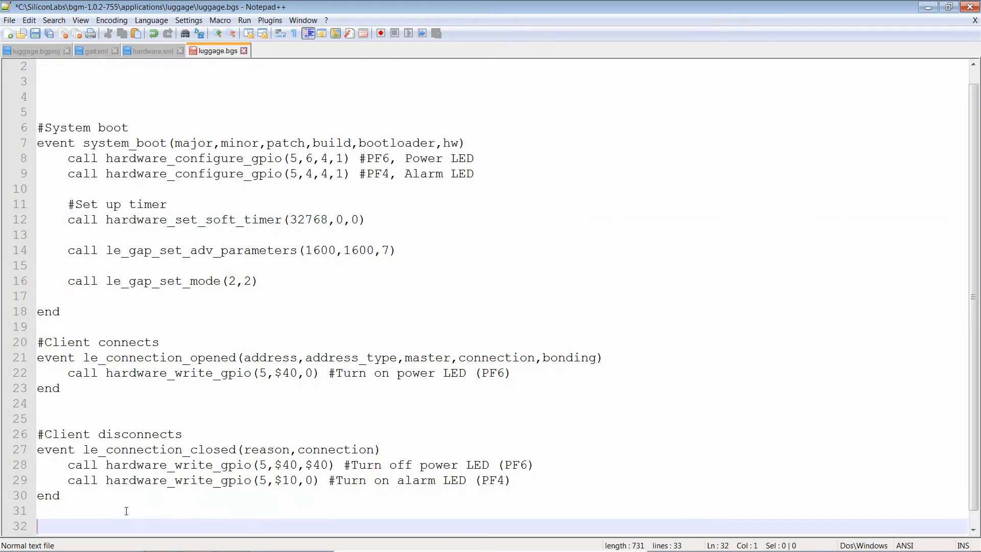
pyautogui.write('#Timer event')
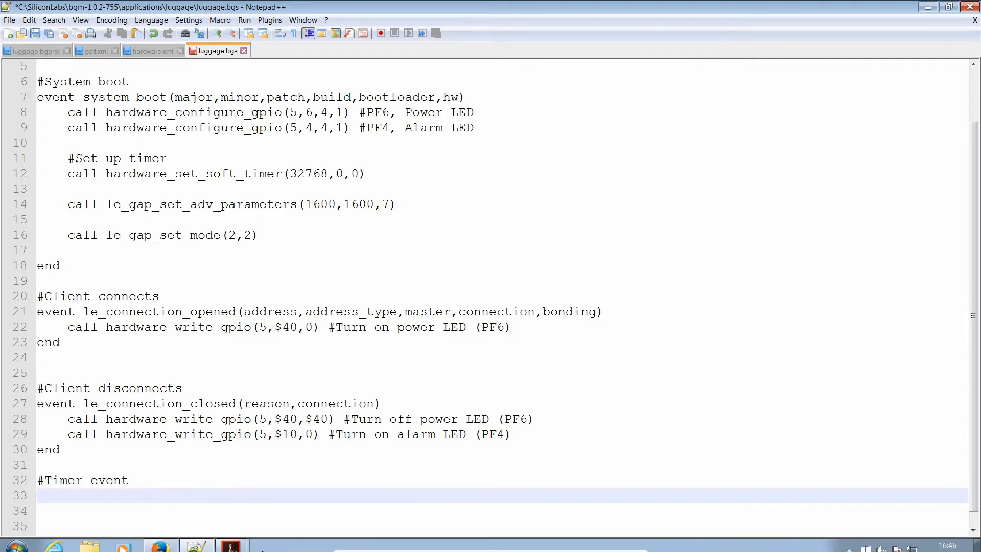
# Step: Write an empty 'event hardware_soft_timer(handle)' handler closed by 'end', after checking evt_hardware_soft_timer
pyautogui.click(231, 540)
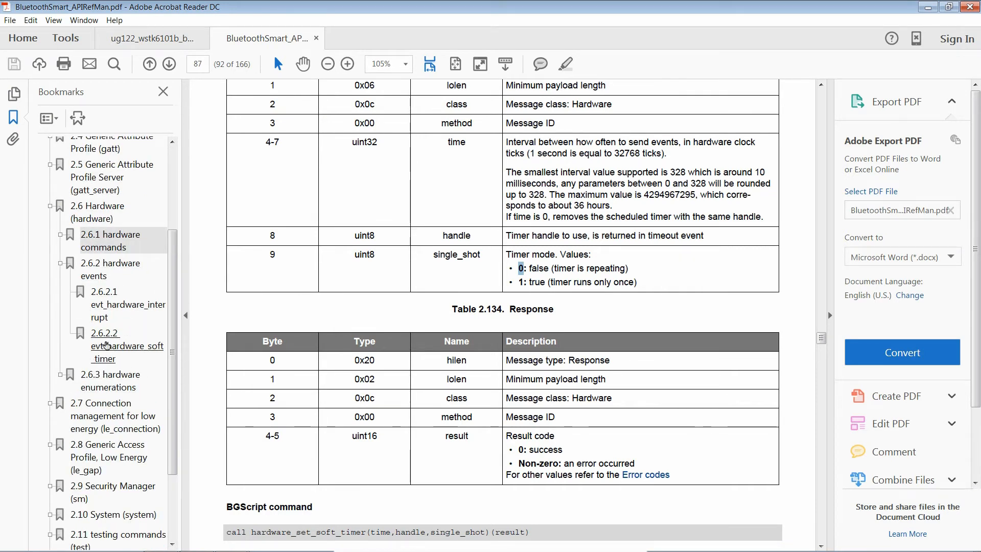
pyautogui.click(126, 346)
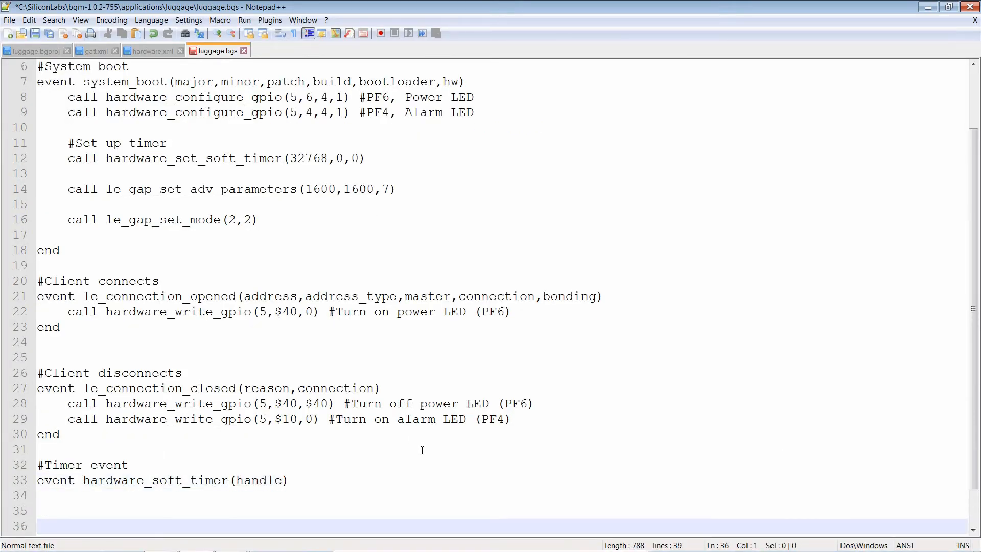
pyautogui.write('end')
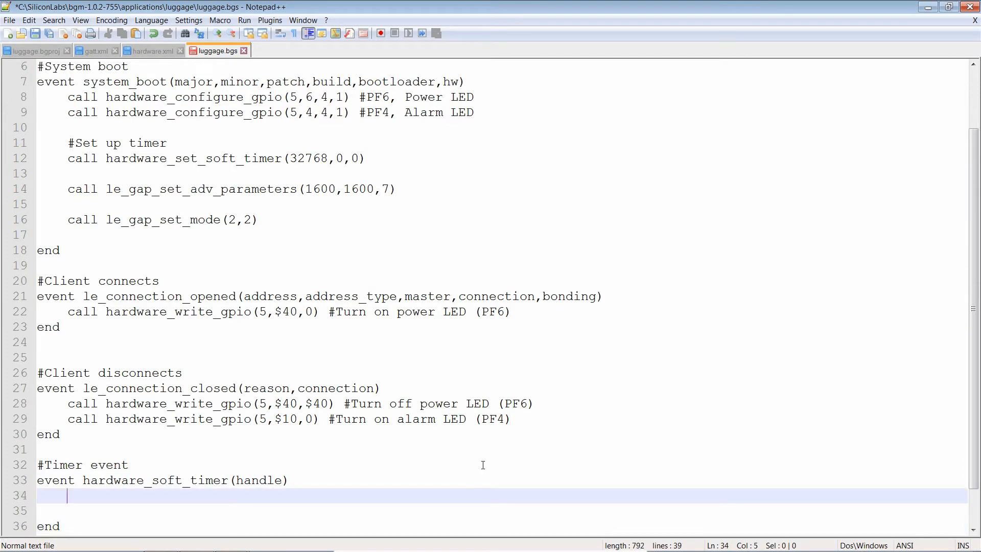
pyautogui.moveTo(439, 472)
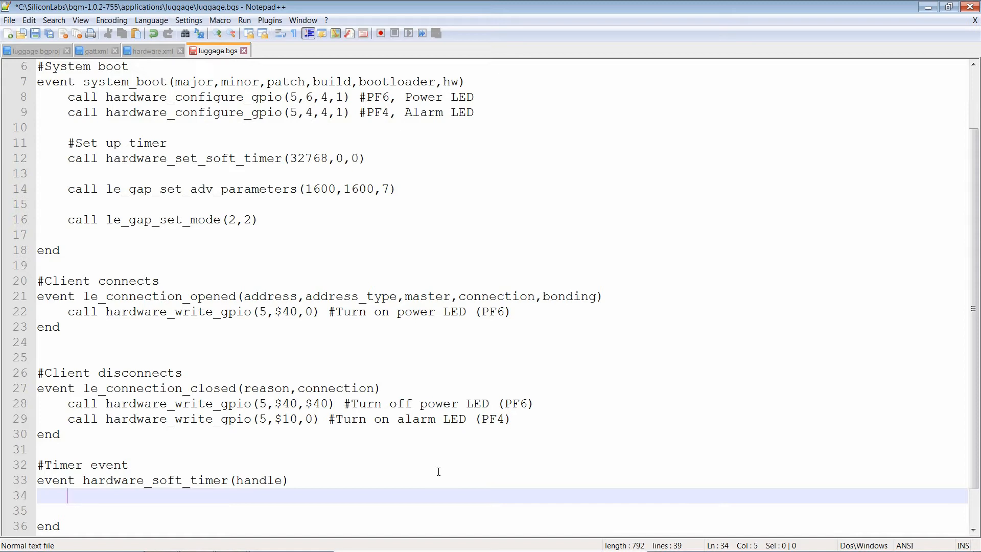
pyautogui.moveTo(381, 439)
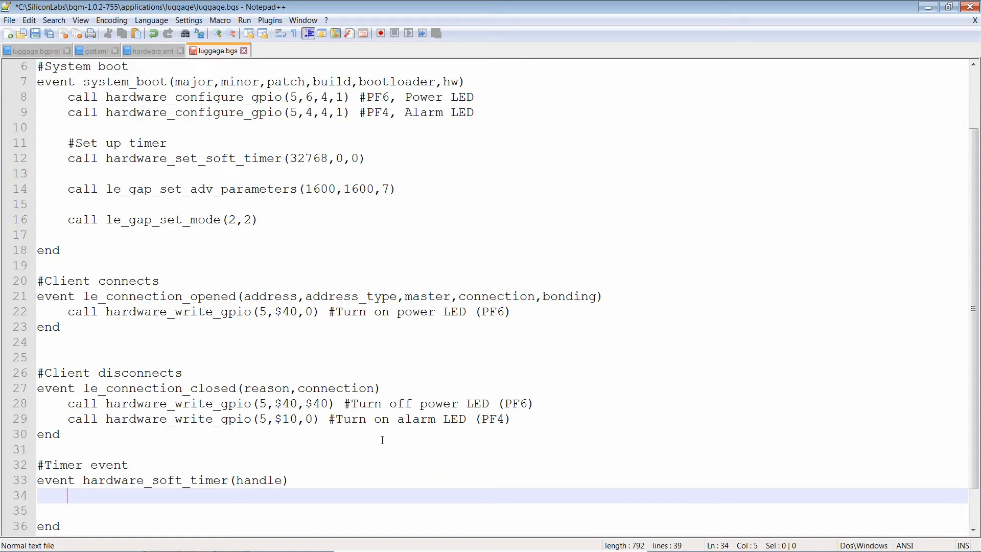
pyautogui.moveTo(292, 376)
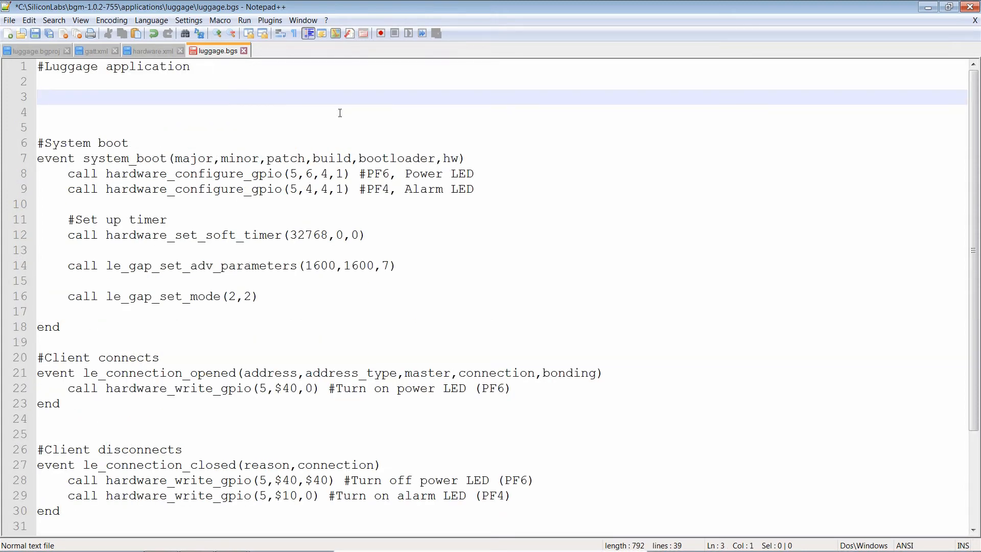
# Step: Declare 'dim power_led' at the top of the script
pyautogui.write('di')
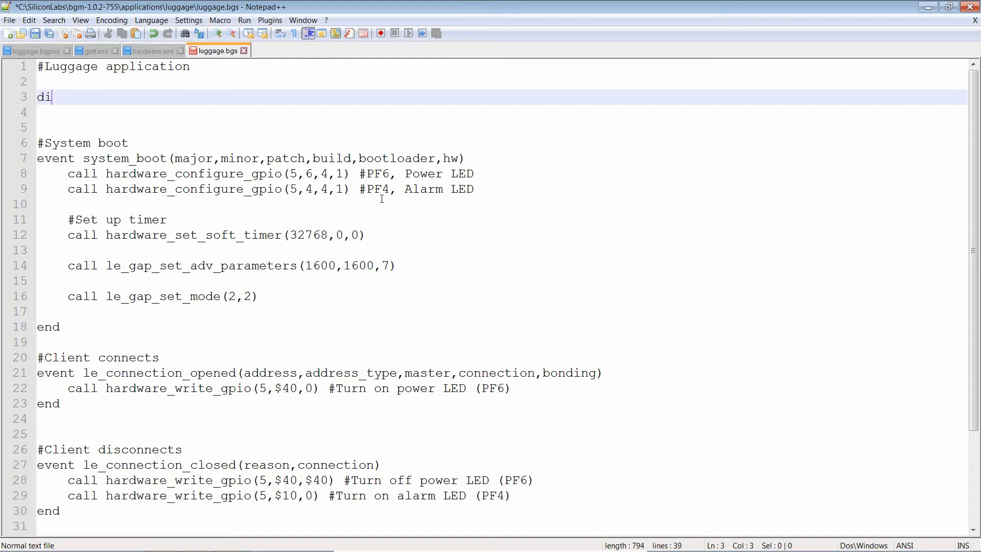
pyautogui.write('m pow')
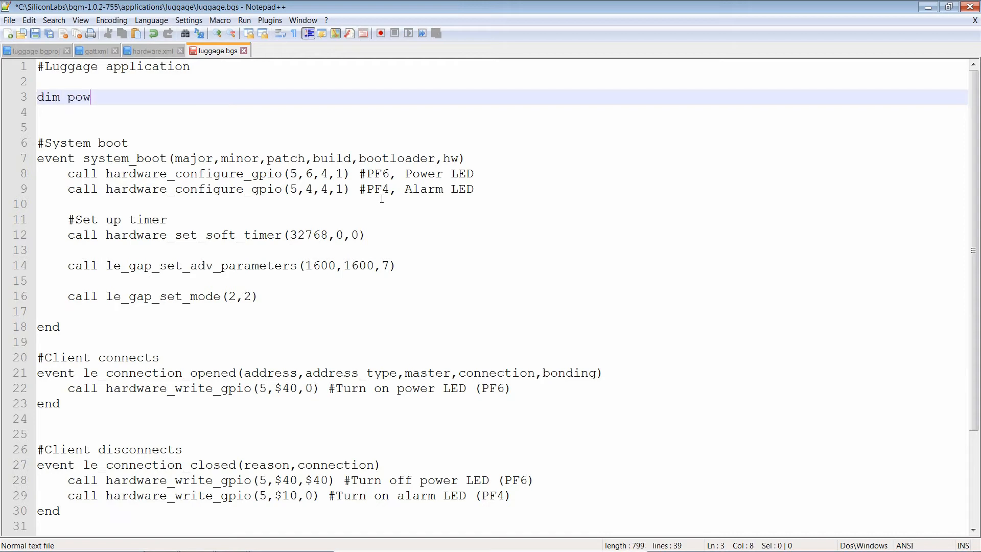
pyautogui.write('er_led')
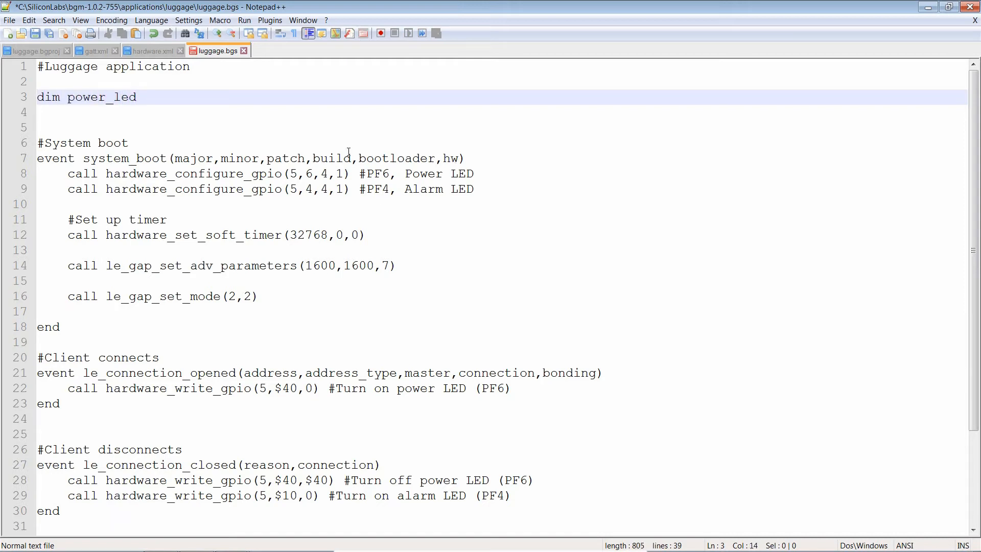
pyautogui.moveTo(164, 145)
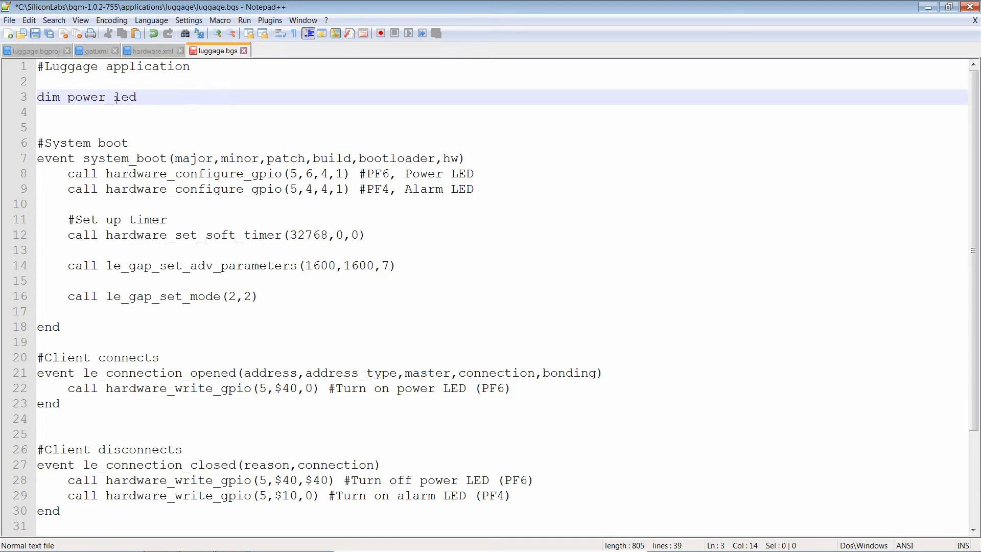
pyautogui.doubleClick(101, 97)
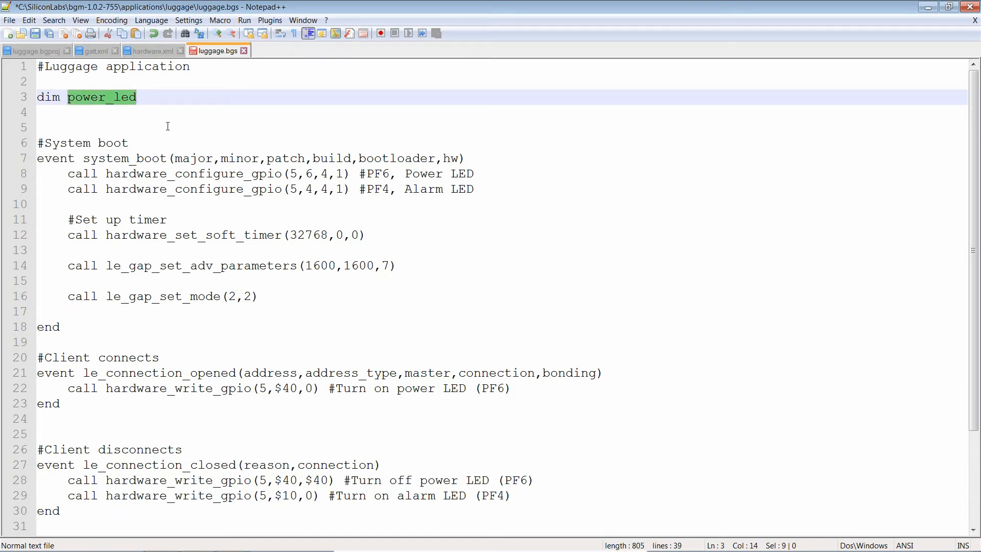
pyautogui.moveTo(205, 214)
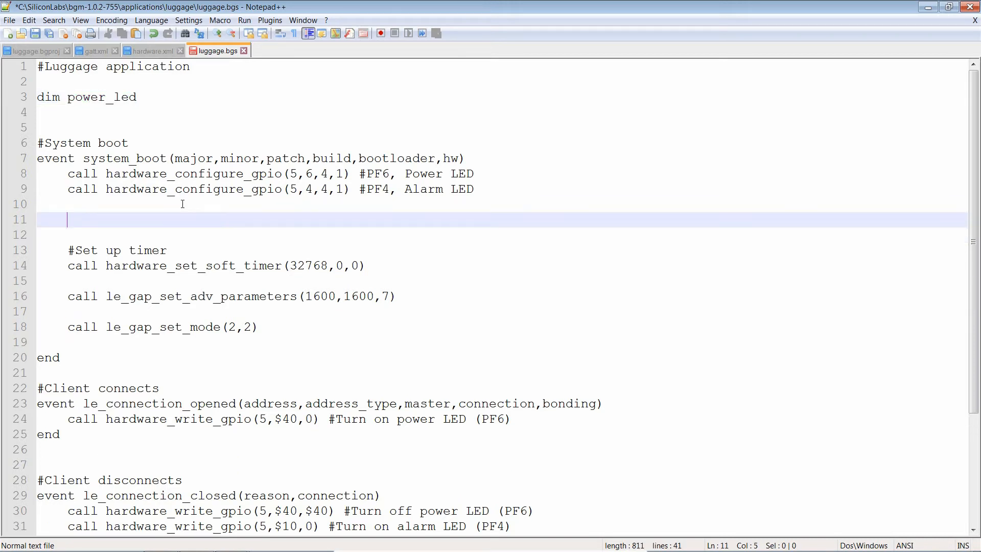
# Step: Initialise power_led = 0 in system_boot under a '#Set up variables' comment
pyautogui.write('#Set up va')
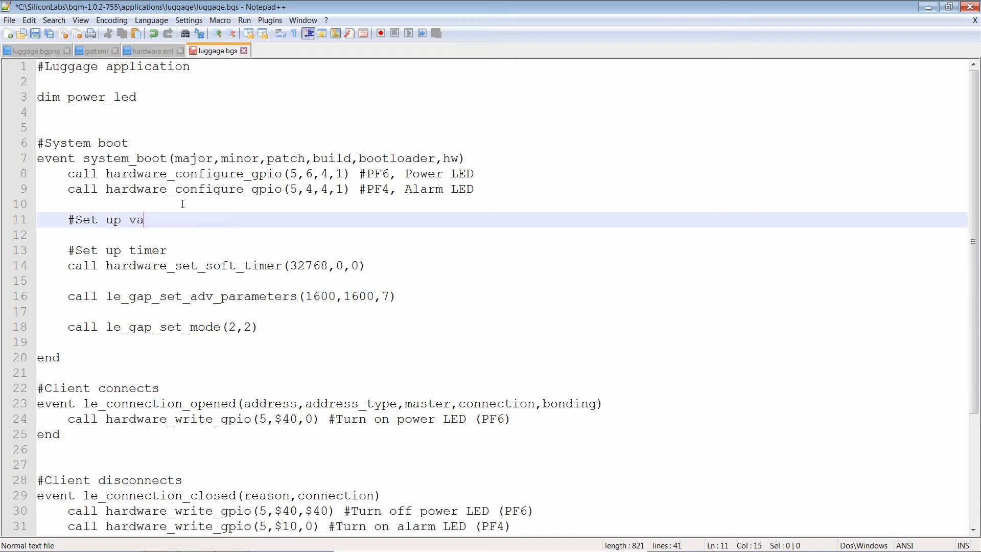
pyautogui.write('ira')
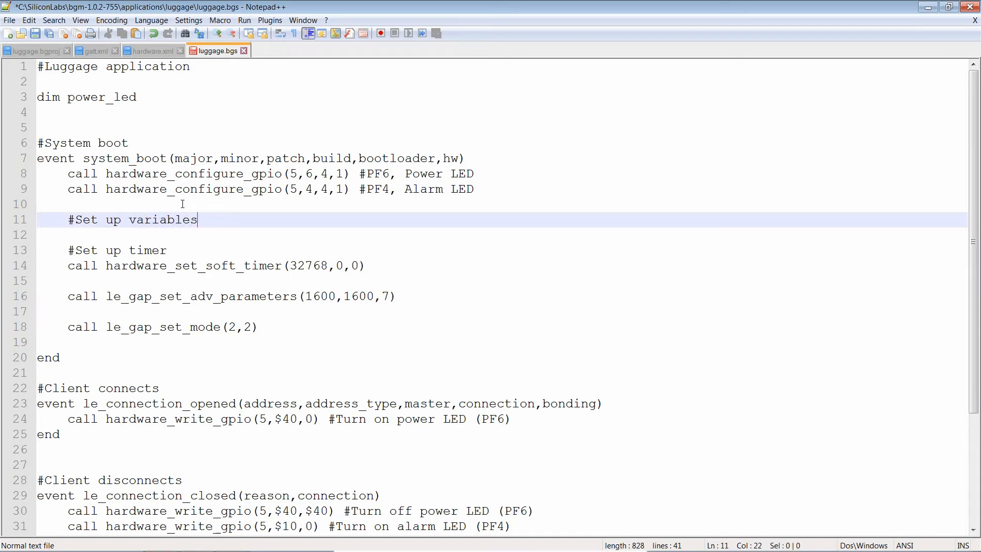
pyautogui.write('power_led =')
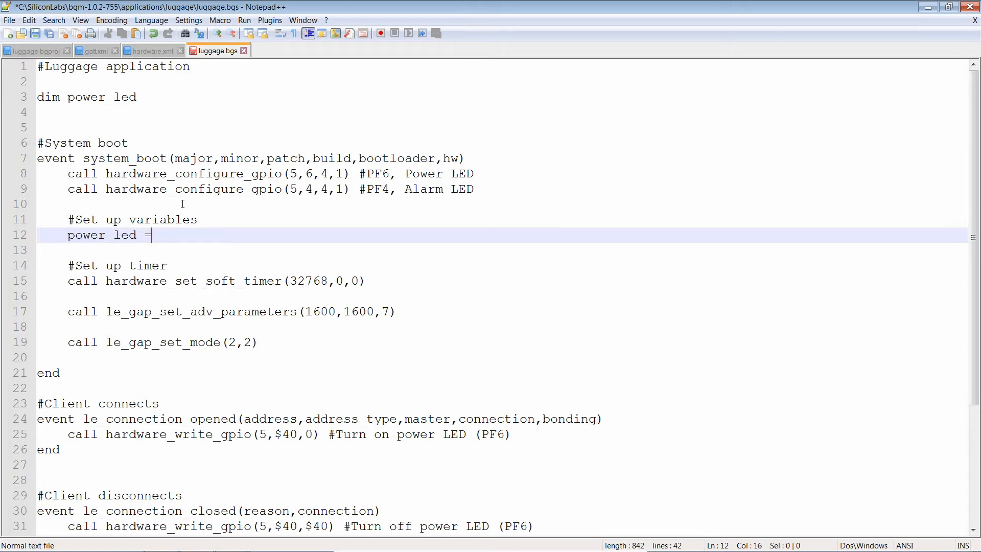
pyautogui.write('0')
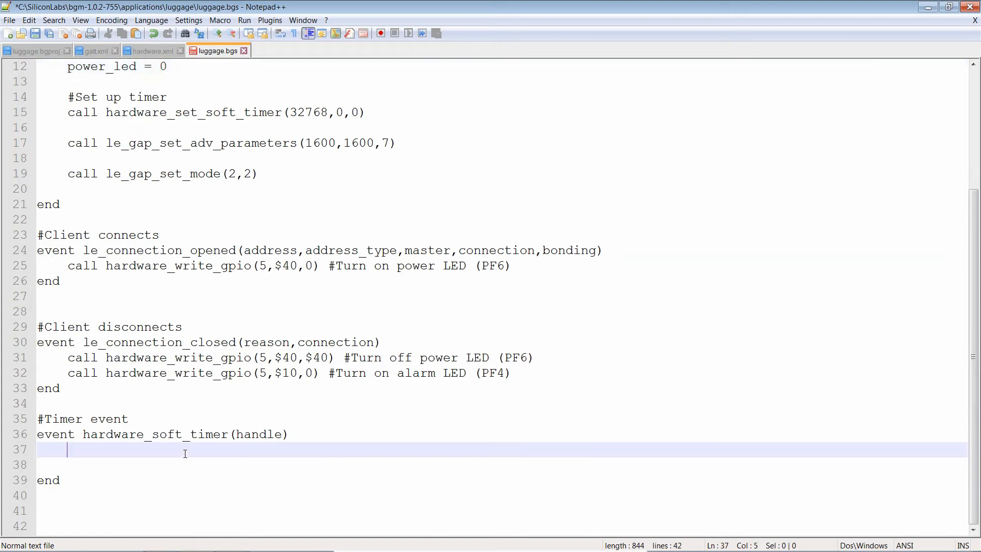
# Step: Add an 'if power_led = 0 then ... end if' block in the timer handler and cut the LED-on call from le_connection_opened
pyautogui.write('if')
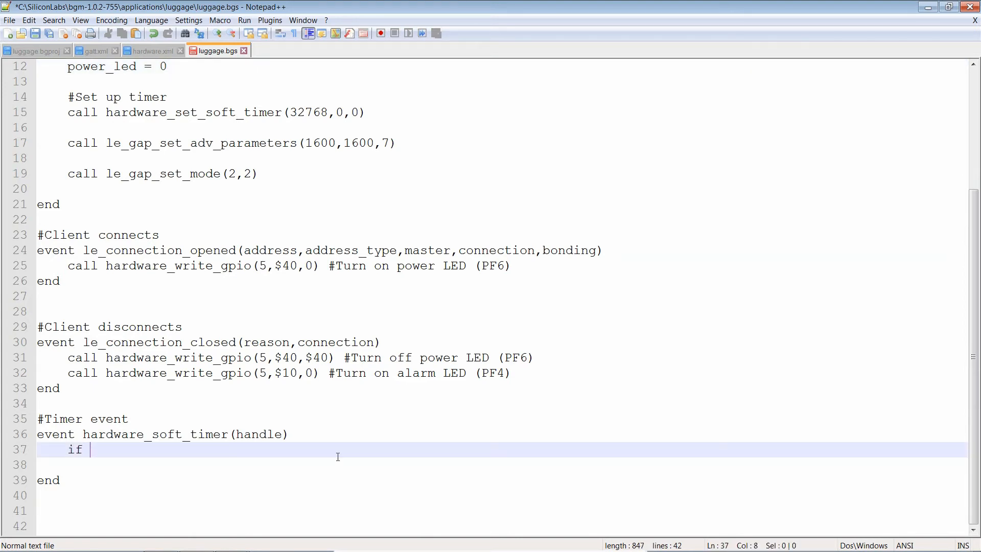
pyautogui.write('power_led = 0 th')
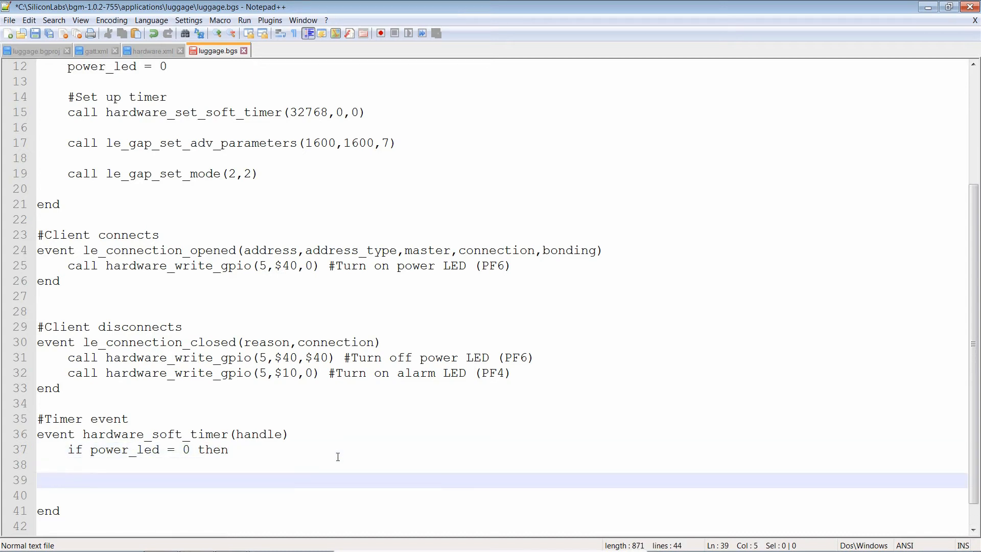
pyautogui.write('end if')
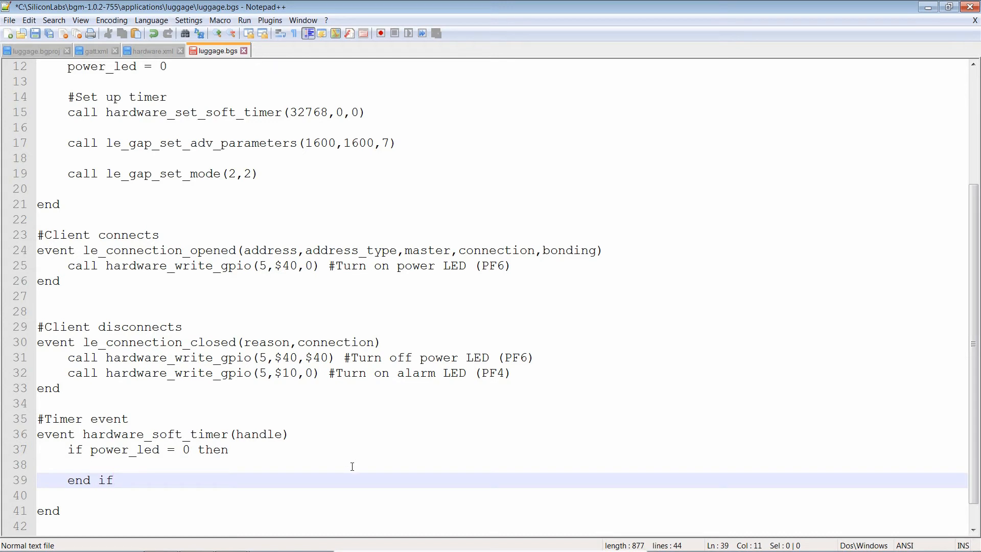
pyautogui.moveTo(339, 448)
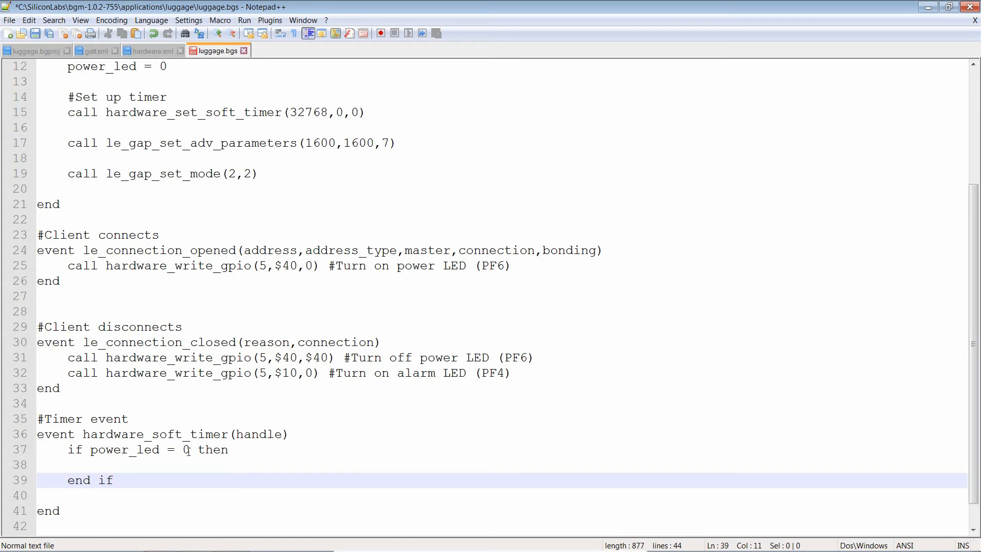
pyautogui.moveTo(453, 324)
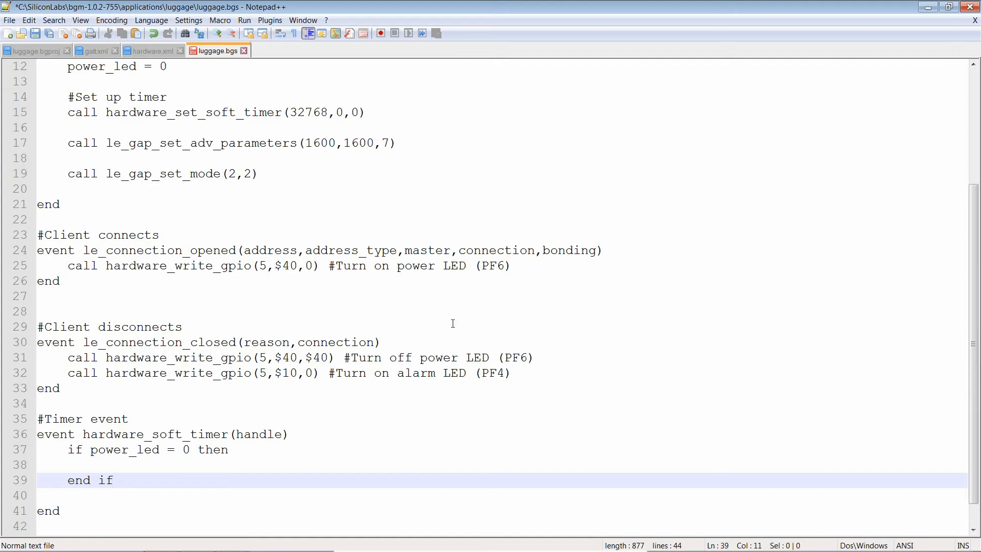
pyautogui.moveTo(331, 266); pyautogui.dragTo(511, 265)
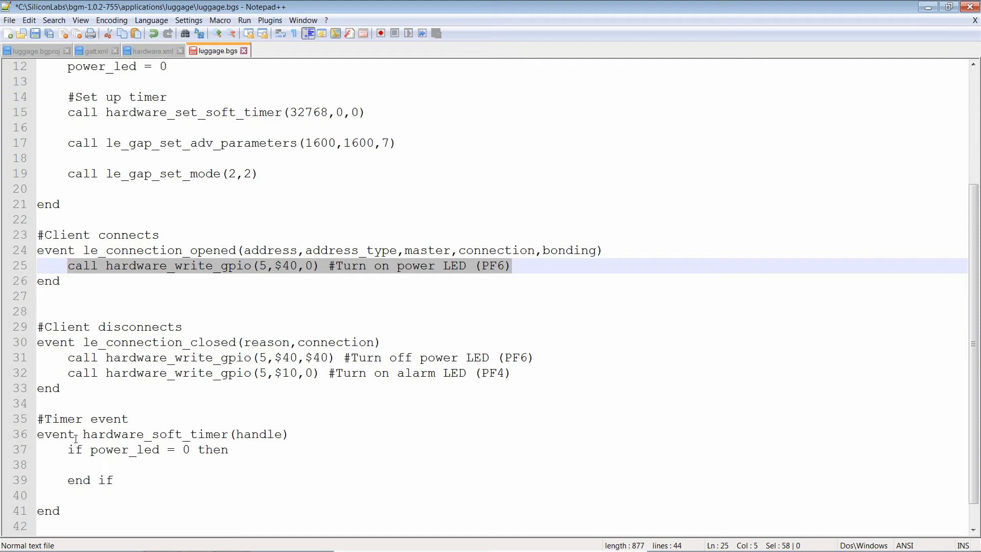
pyautogui.moveTo(185, 331)
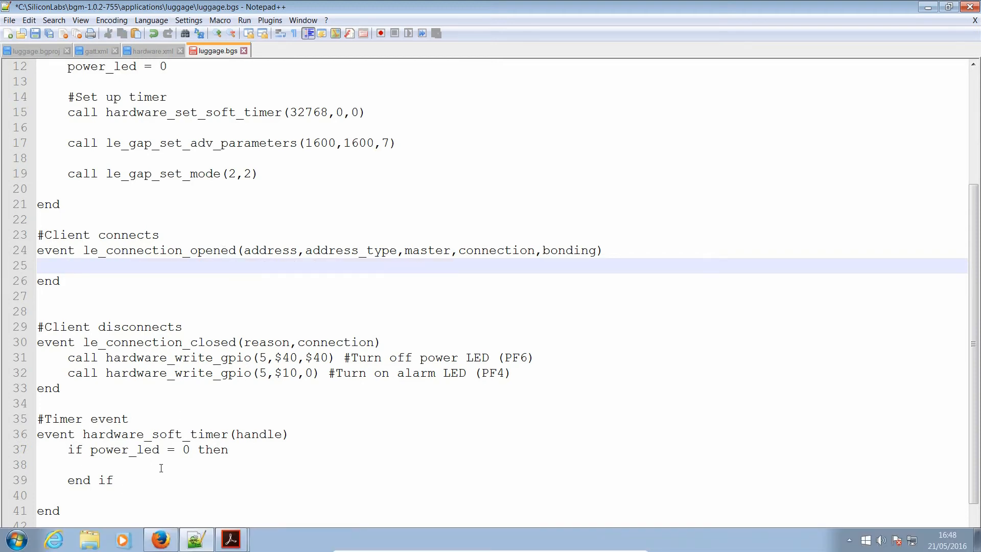
# Step: Paste the turn-on power LED call into the if branch and add an else branch
pyautogui.write('call hardware_write_gpio(5,$40,0) #Turn on power LED (PF6)')
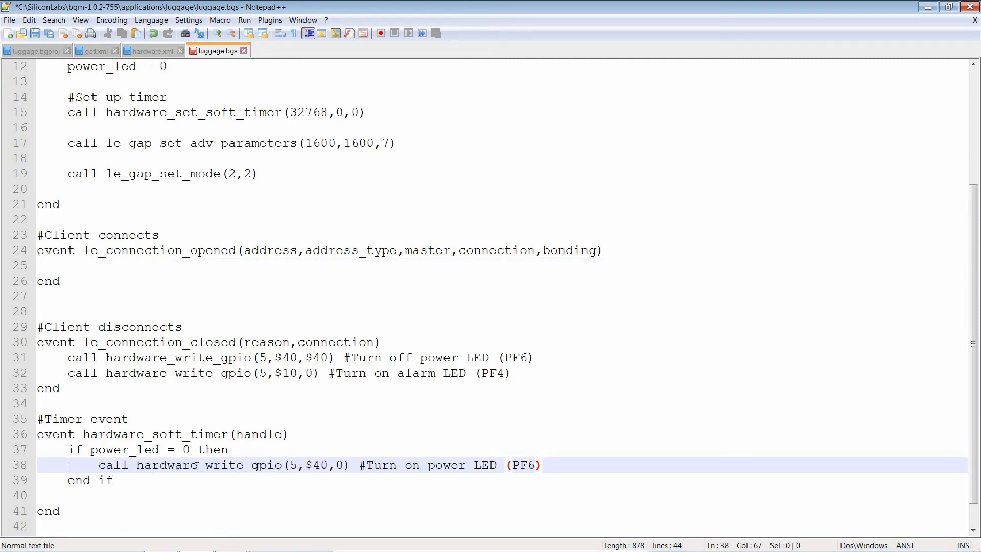
pyautogui.moveTo(622, 486)
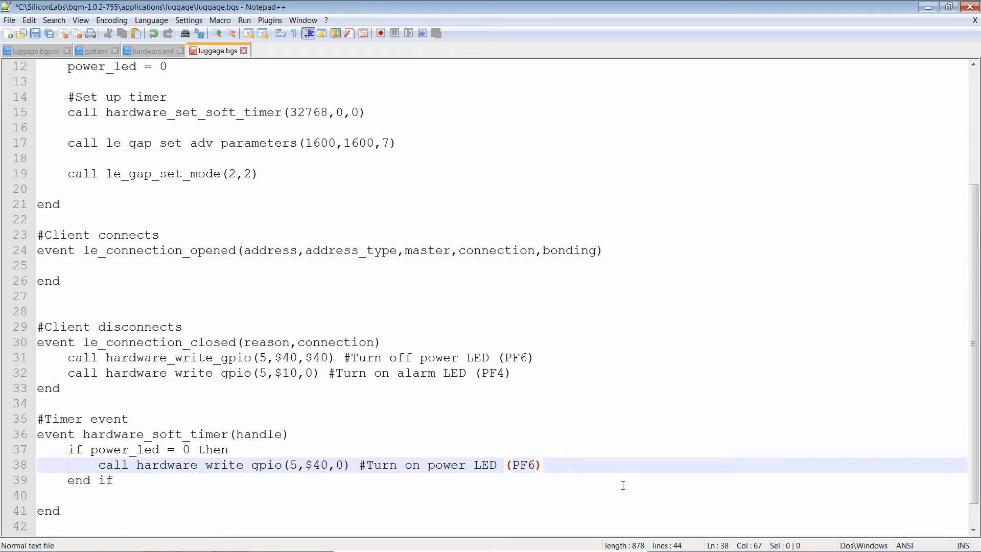
pyautogui.press('Enter')
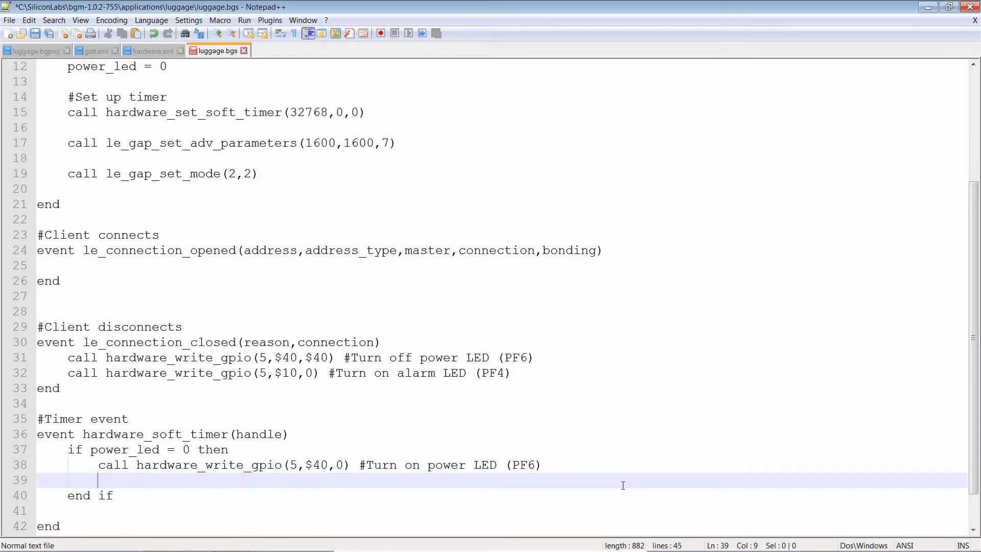
pyautogui.write('else')
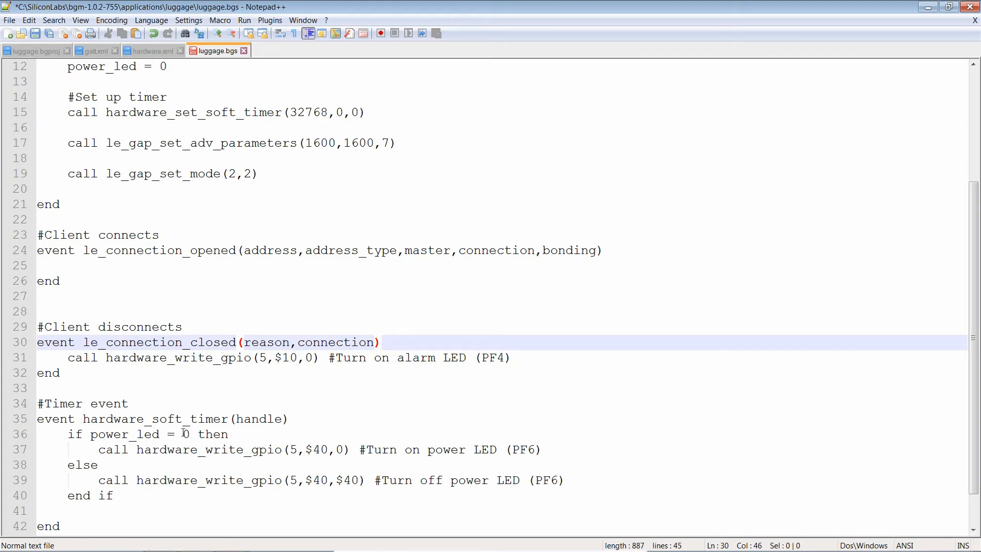
pyautogui.moveTo(556, 449)
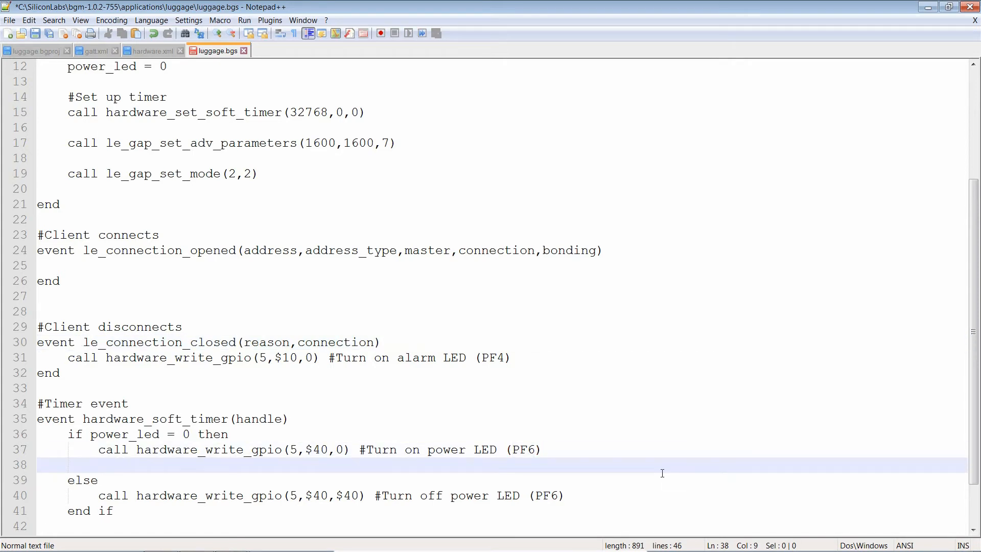
# Step: Set power_led = 1 in the on branch and power_led = 0 in the off branch
pyautogui.write('power_led')
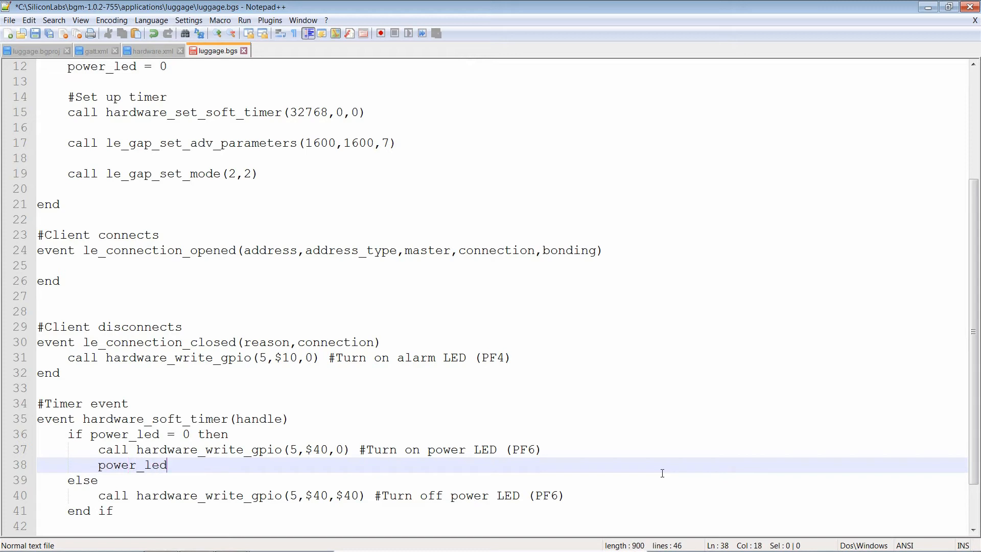
pyautogui.write('= 1')
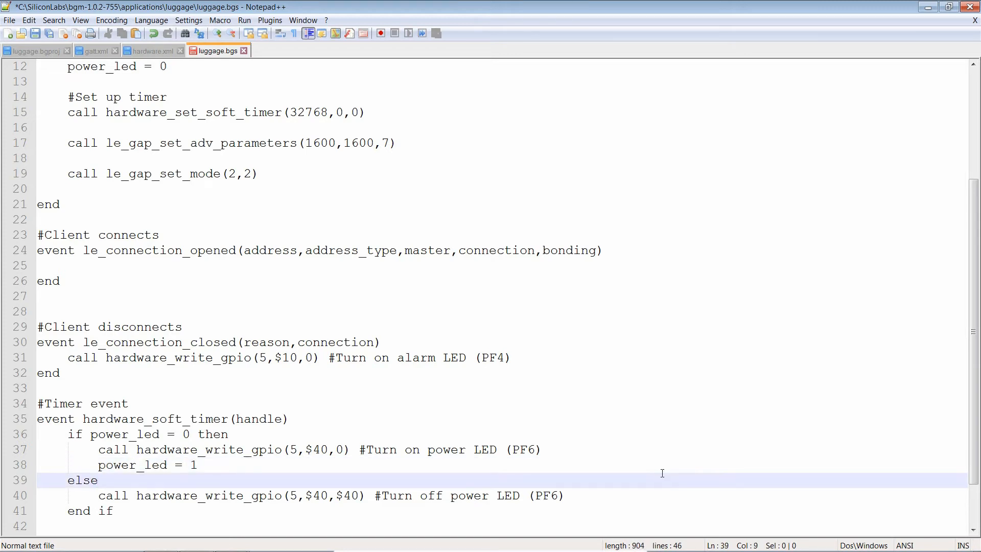
pyautogui.write('pow')
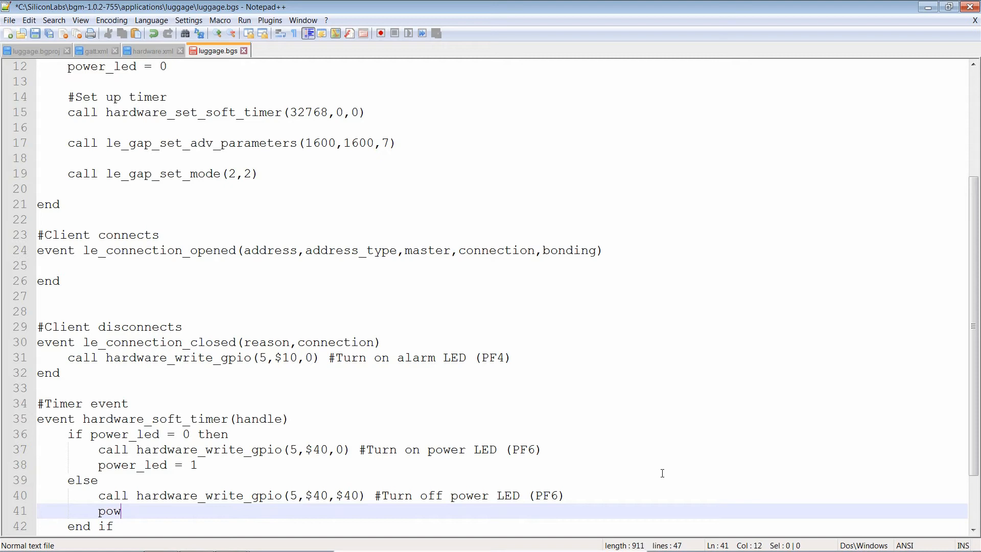
pyautogui.write('er_led = 0')
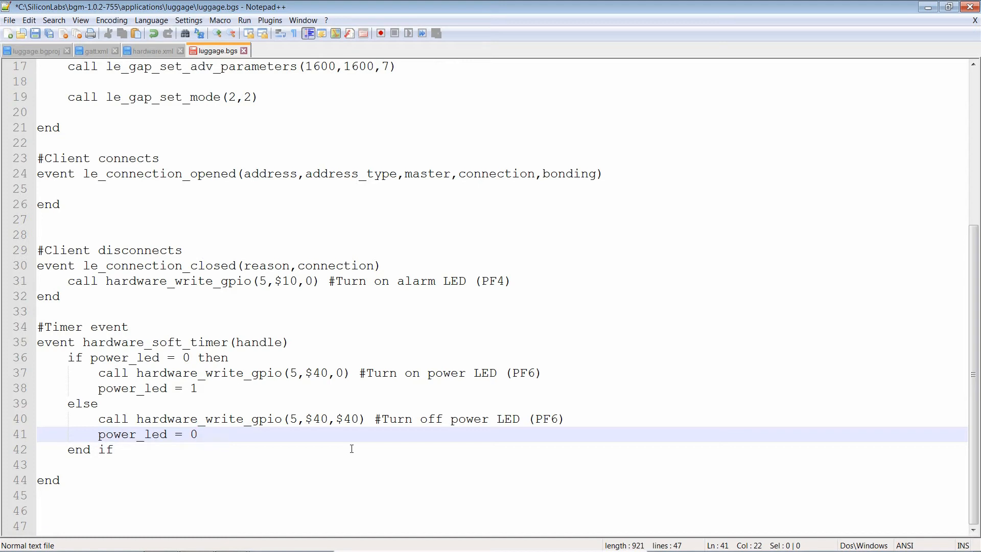
pyautogui.moveTo(326, 489)
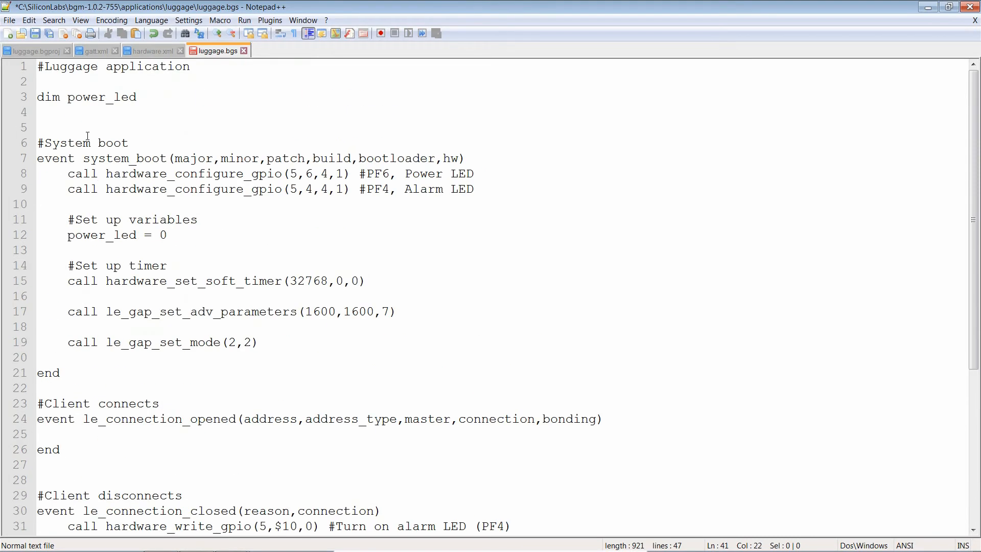
# Step: Declare 'dim connected' and set connected = 1 in le_connection_opened
pyautogui.write('dim c')
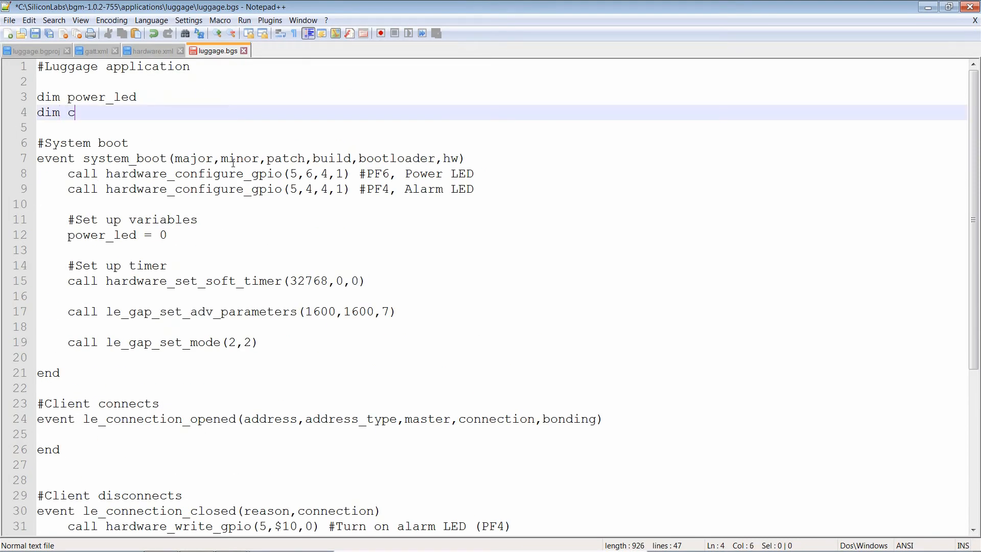
pyautogui.write('onnected')
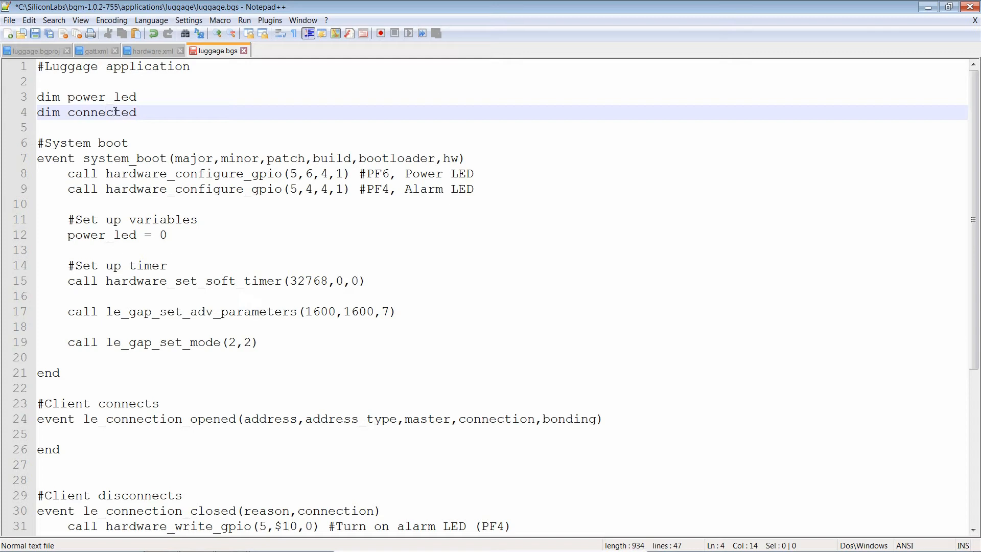
pyautogui.scroll(-3)
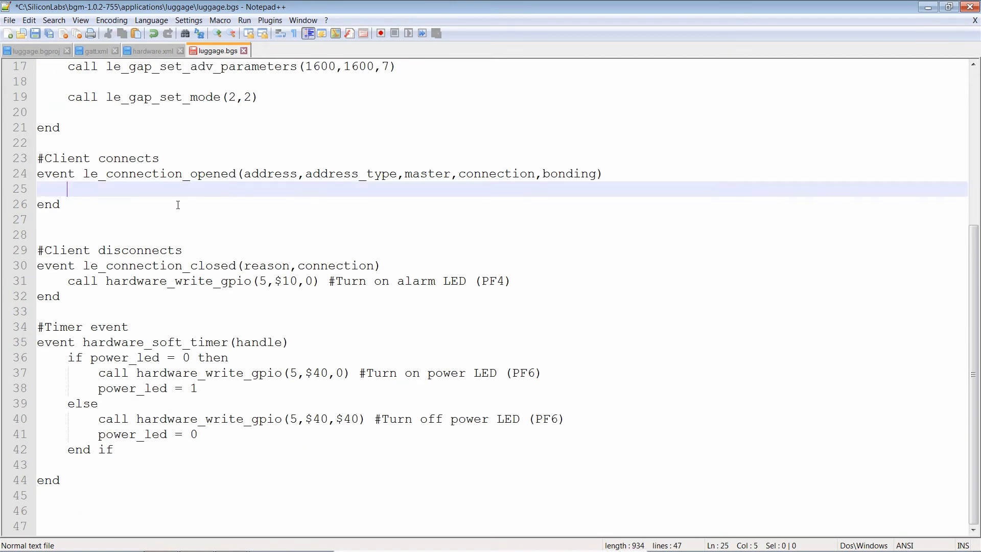
pyautogui.moveTo(309, 221)
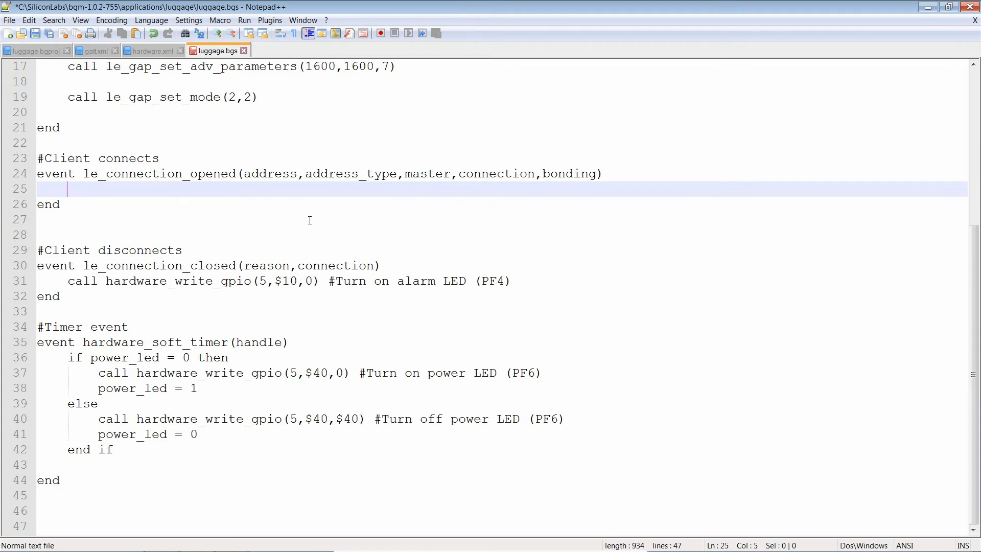
pyautogui.write('connected')
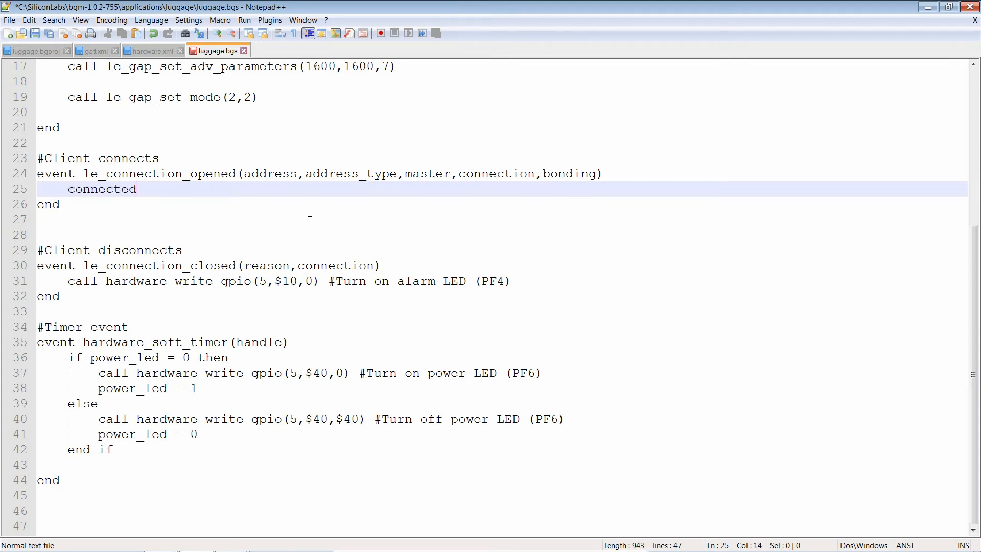
pyautogui.write('= 1')
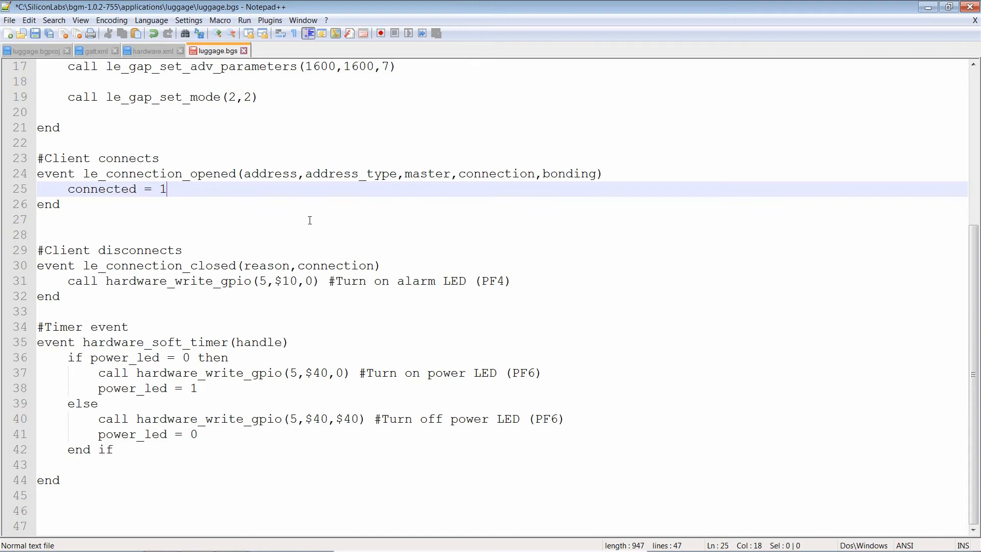
# Step: Set connected = 0 in le_connection_closed and in system_boot
pyautogui.press('Enter')
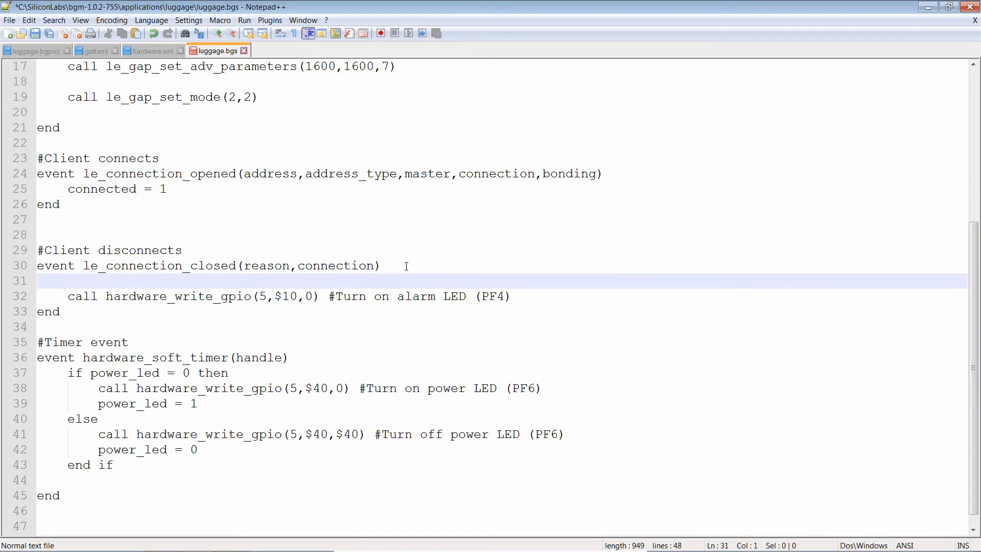
pyautogui.write('connected = 0')
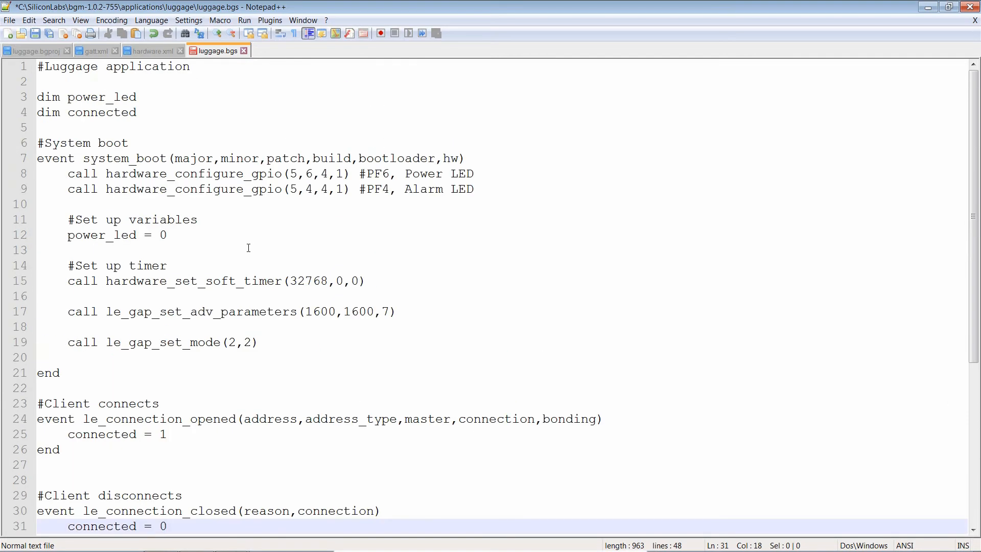
pyautogui.write('connected')
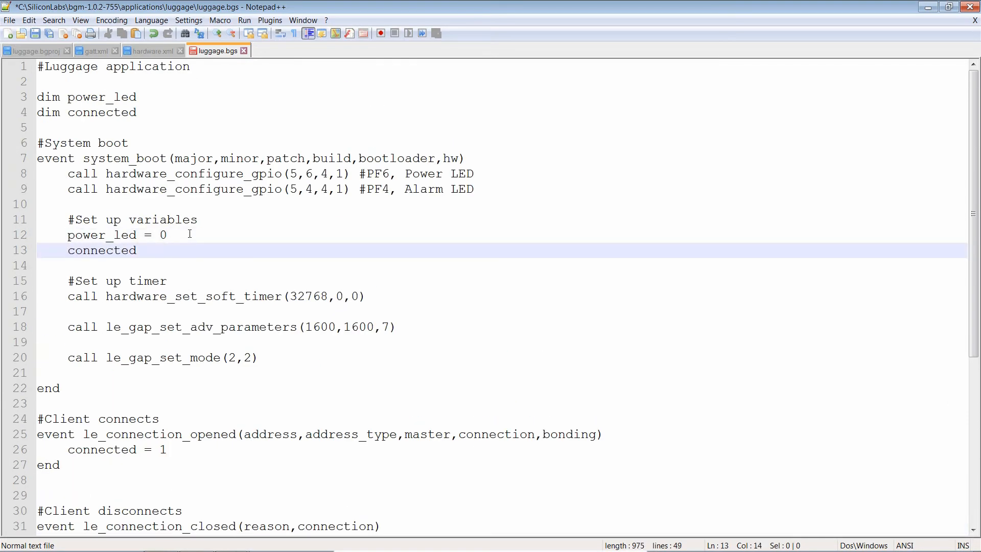
pyautogui.write('= 0')
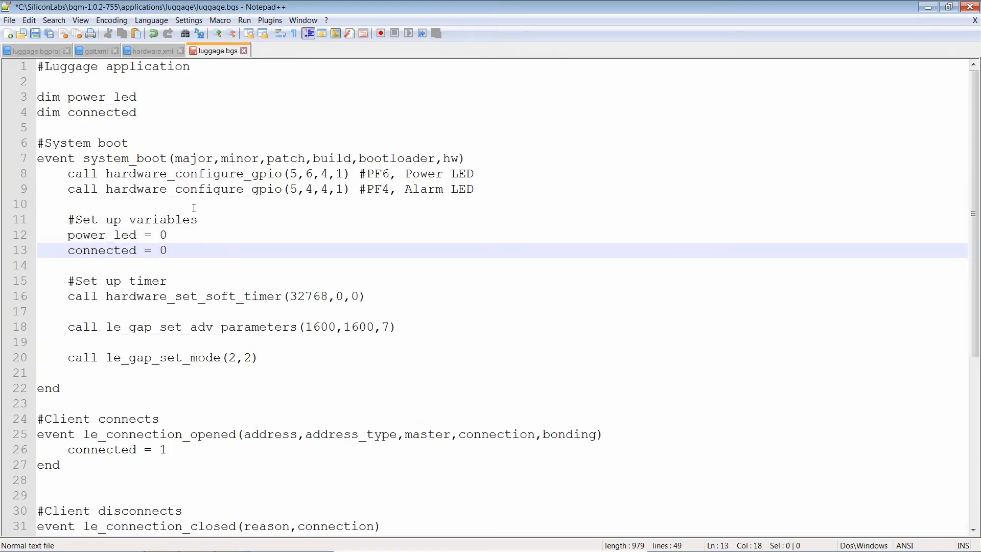
pyautogui.scroll(-3)
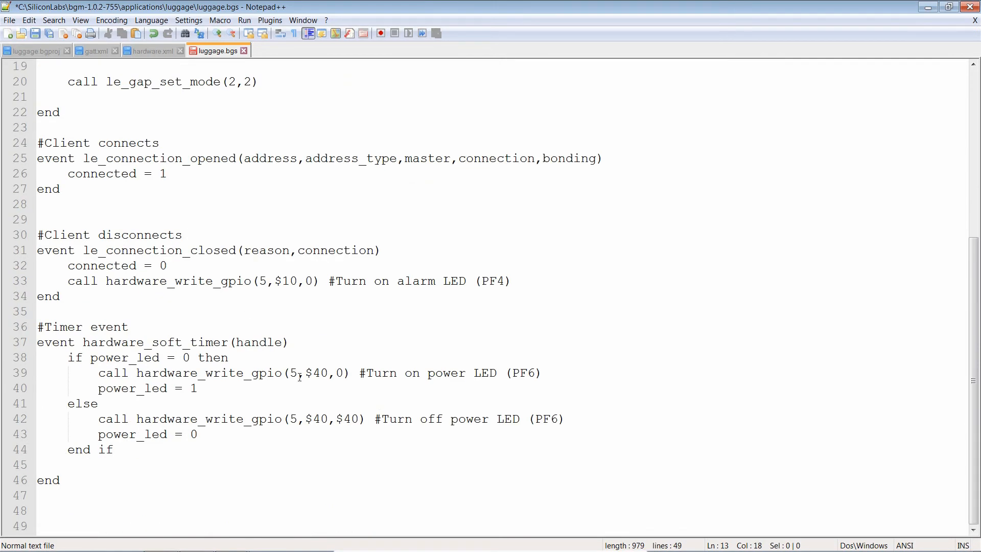
# Step: Surround the timer's blink code with 'if connected = 0' and a closing 'end if'
pyautogui.click(288, 343)
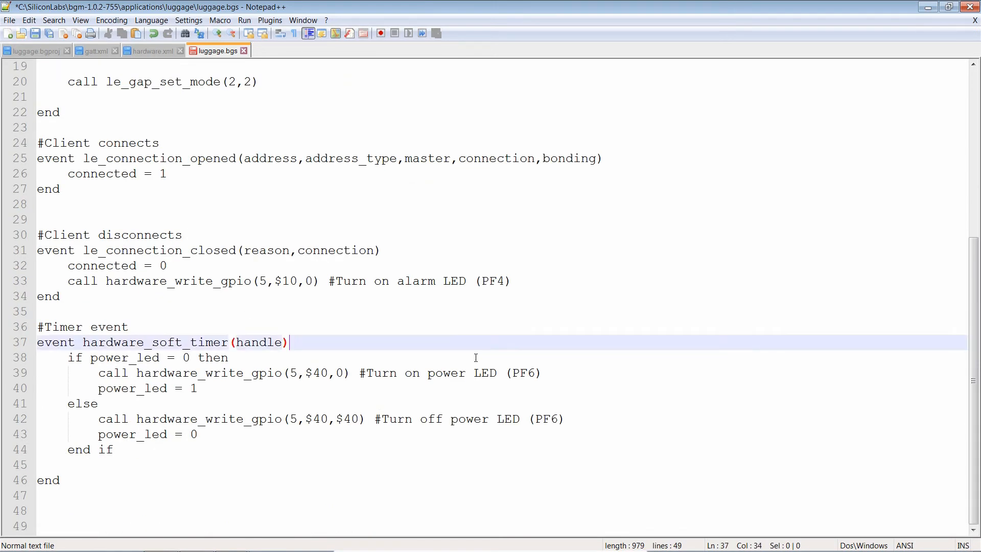
pyautogui.press('enter')
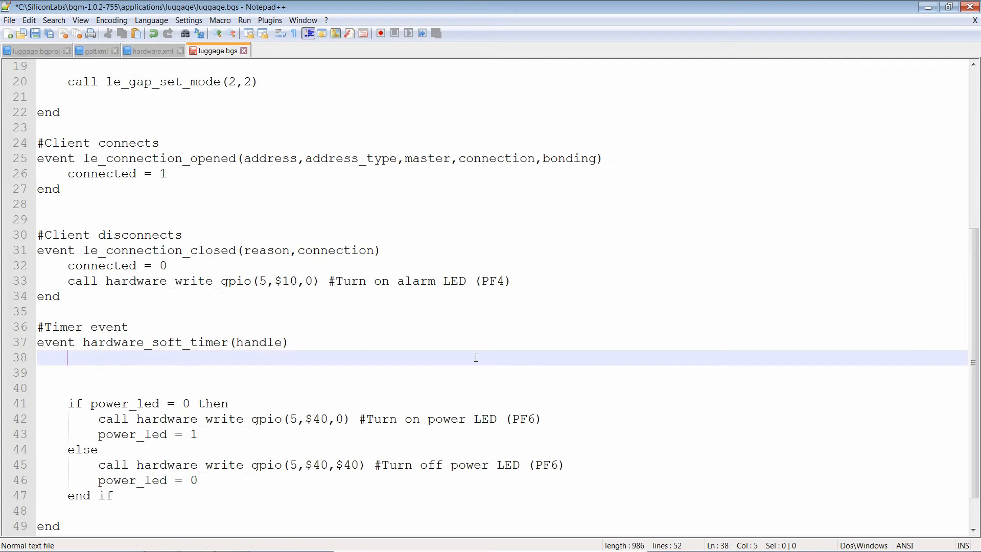
pyautogui.write('if co')
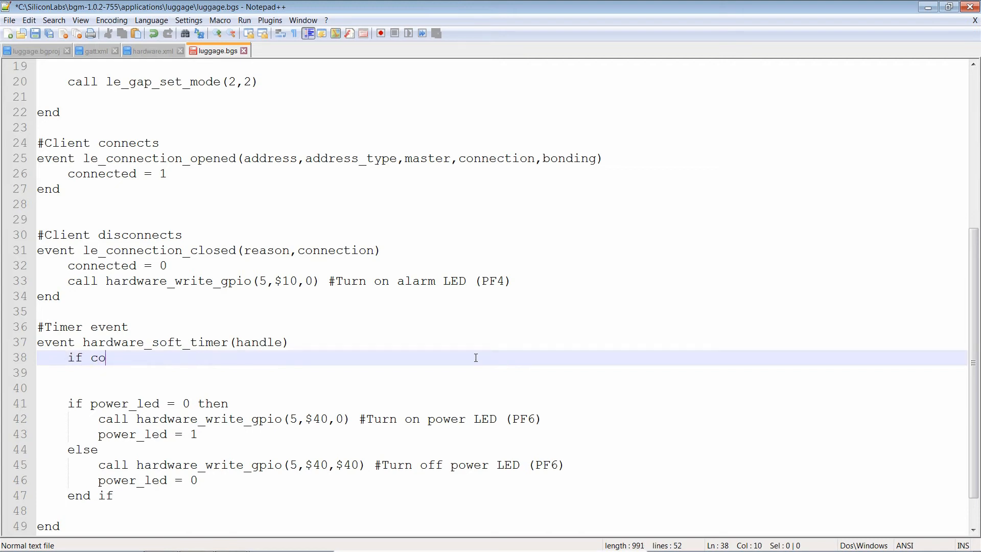
pyautogui.write('nnected = 0')
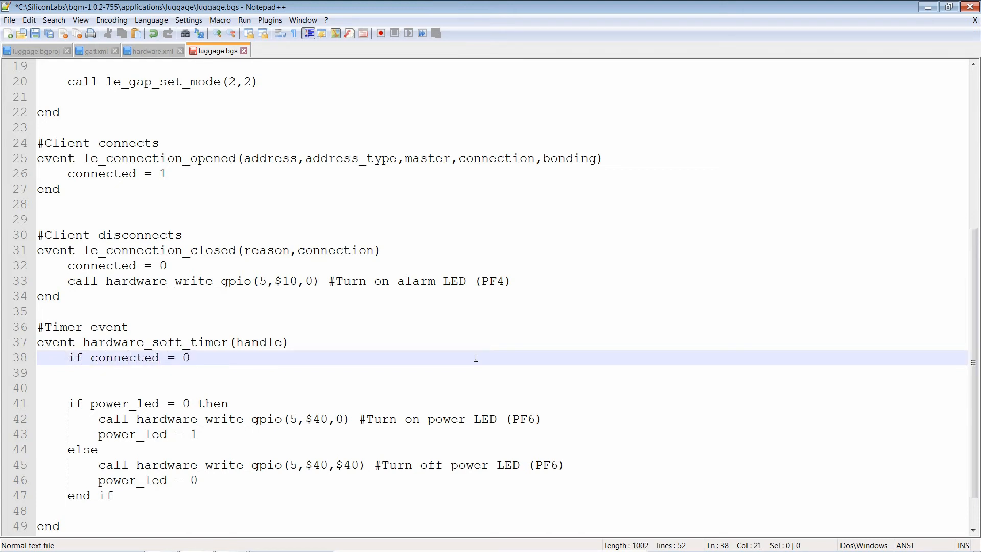
pyautogui.write('end if')
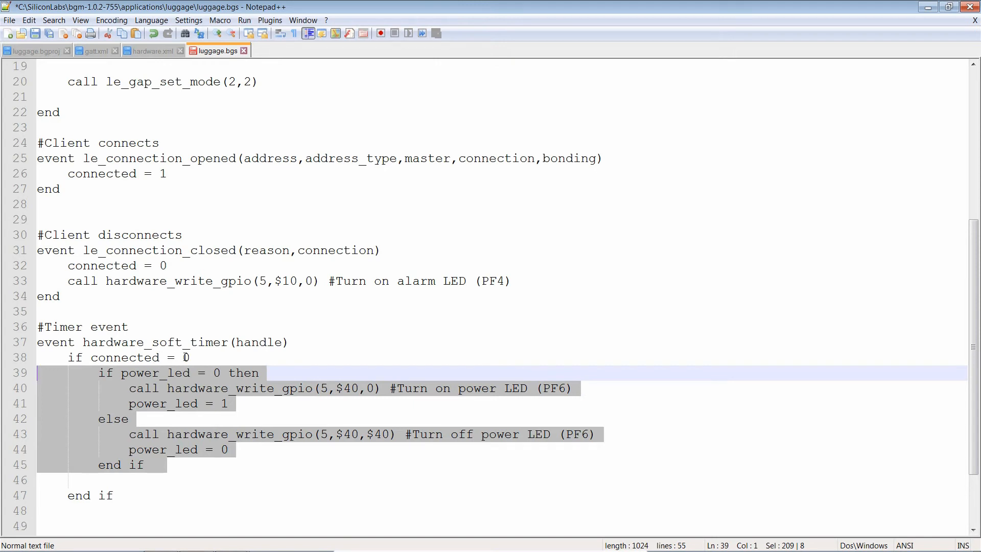
# Step: Start an 'else' branch below the nested end if
pyautogui.click(156, 481)
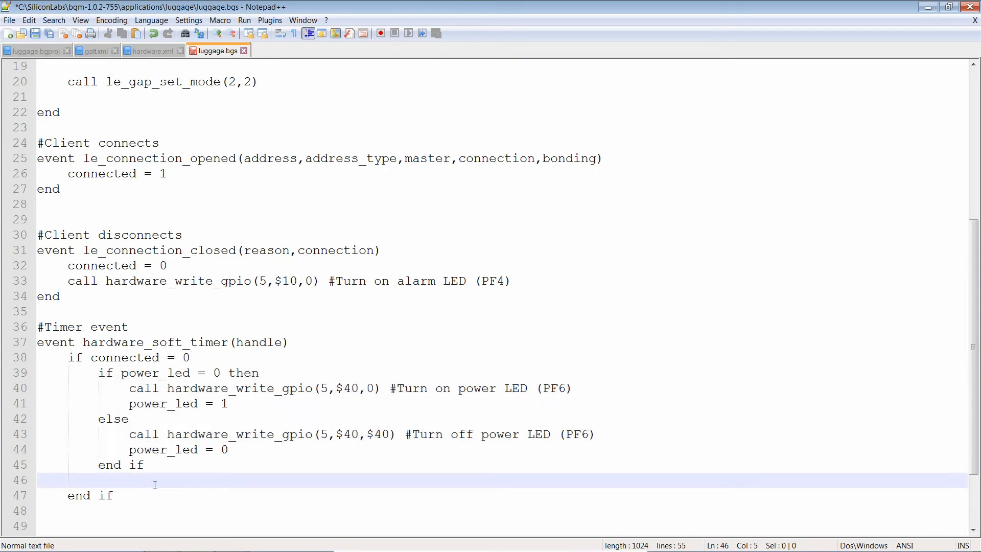
pyautogui.write('else')
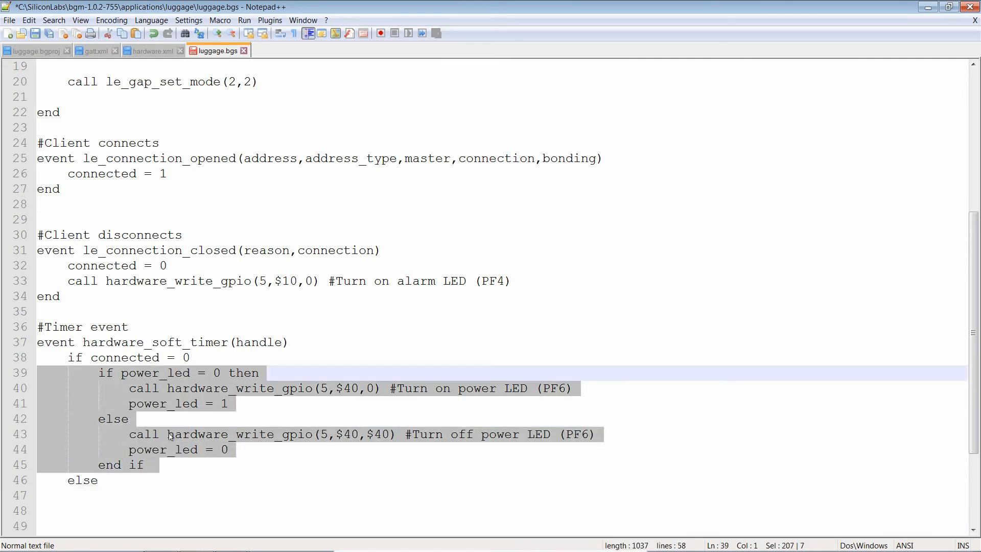
# Step: Paste the nested power-LED blink block under the else branch
pyautogui.press('ctrl+v')
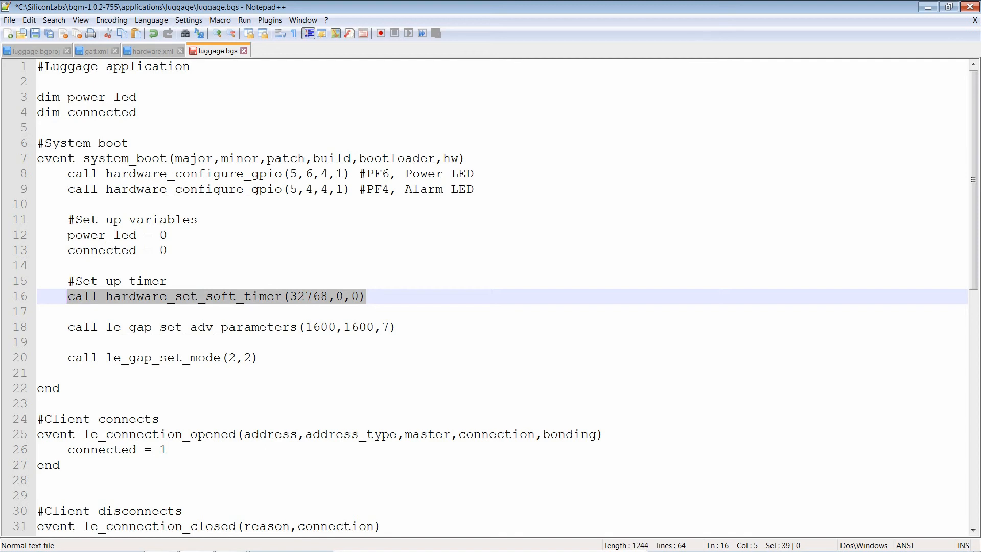
# Step: Add hardware_set_soft_timer(32768,0,0) calls after both power_led assignments in the else branch
pyautogui.scroll(-3)
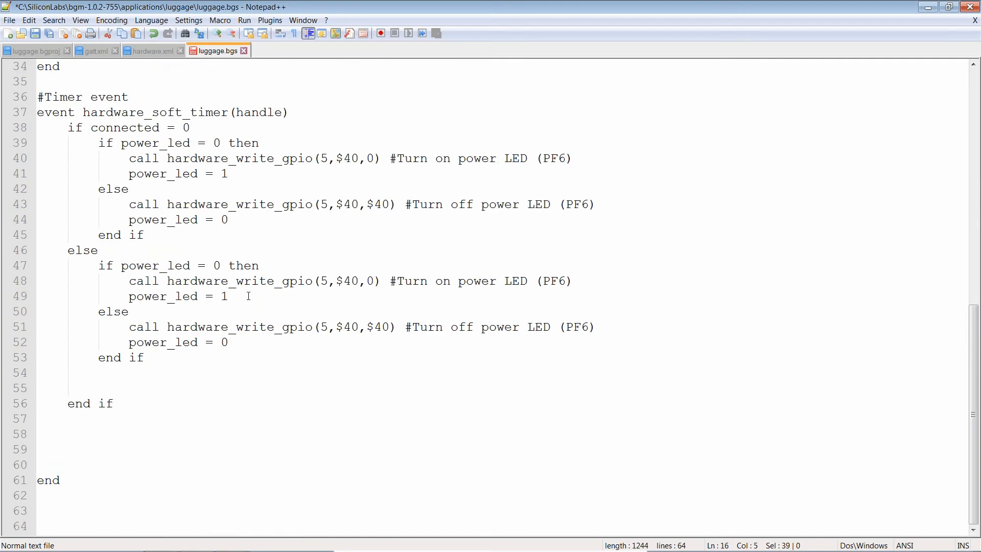
pyautogui.write('call hardware_set_soft_timer(32768,0,0)')
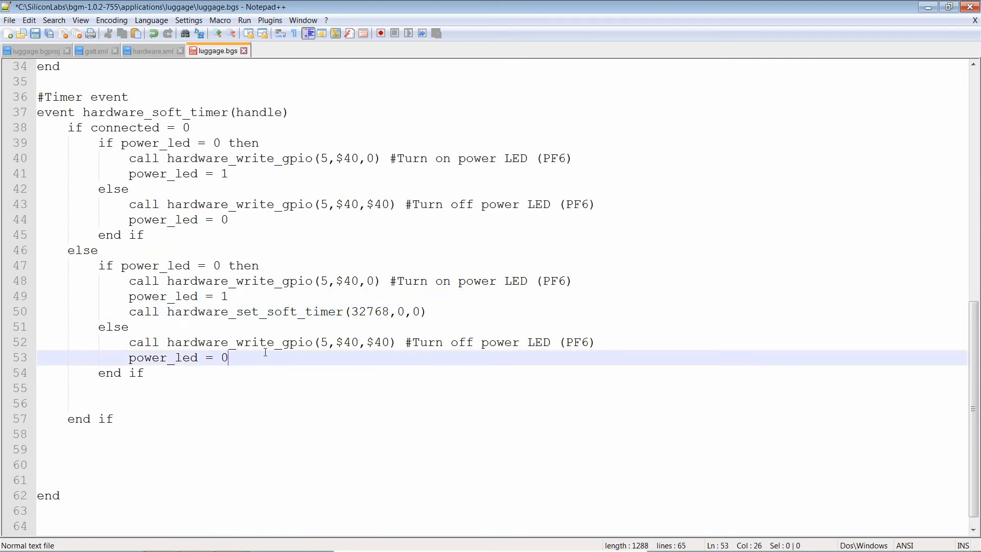
pyautogui.write('call hardware_set_soft_timer(32768,0,0)')
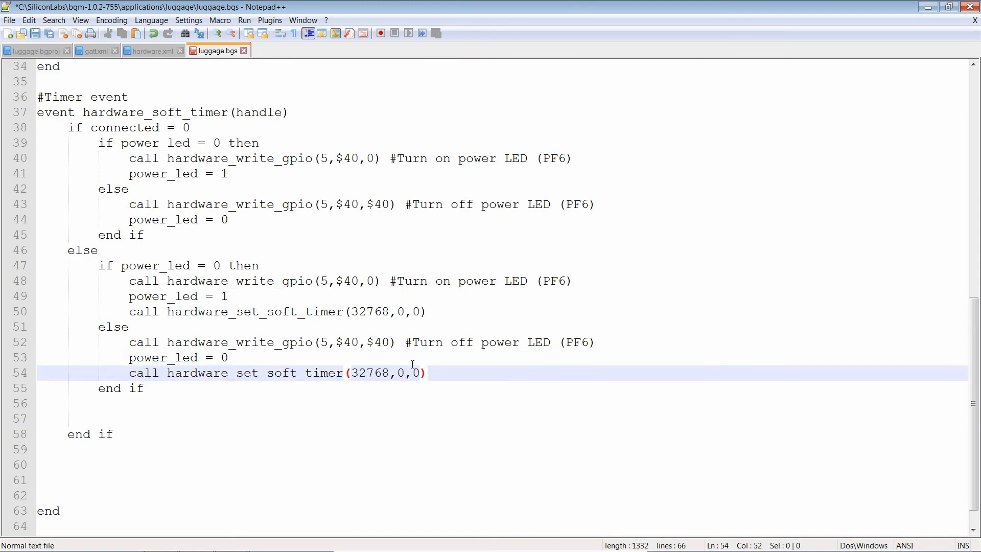
pyautogui.moveTo(370, 320)
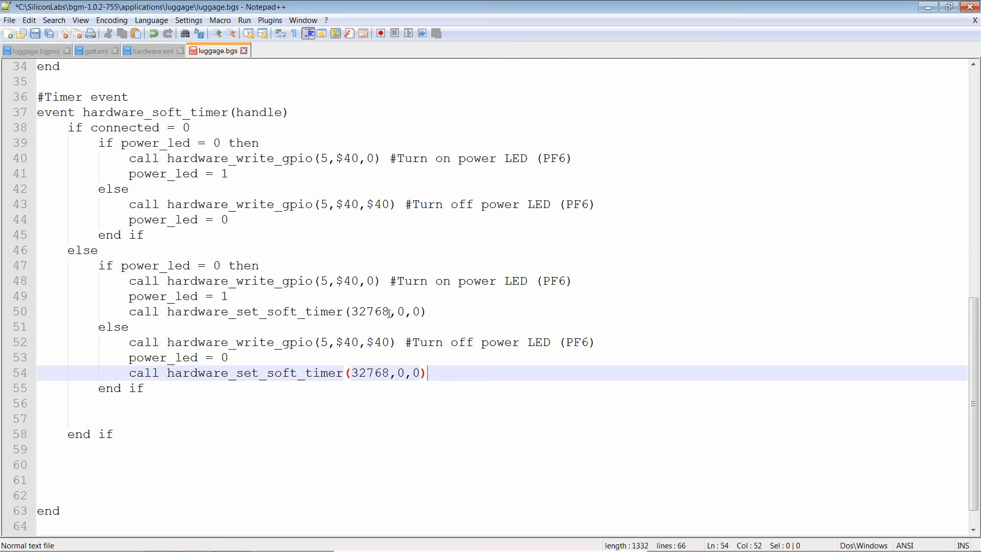
# Step: Shorten the timer after turning the LED on to 3276, keeping 32768 after off
pyautogui.doubleClick(369, 312)
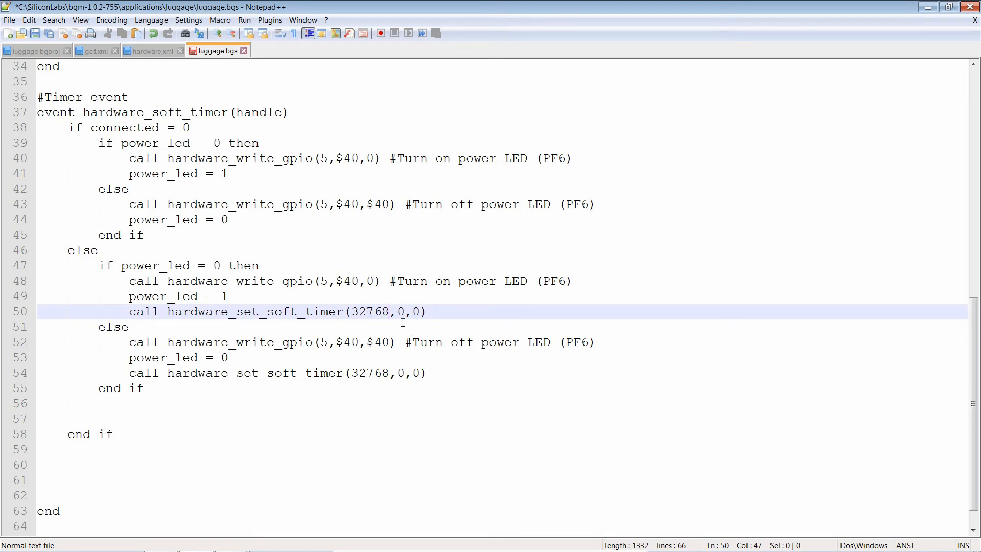
pyautogui.press('Backspace')
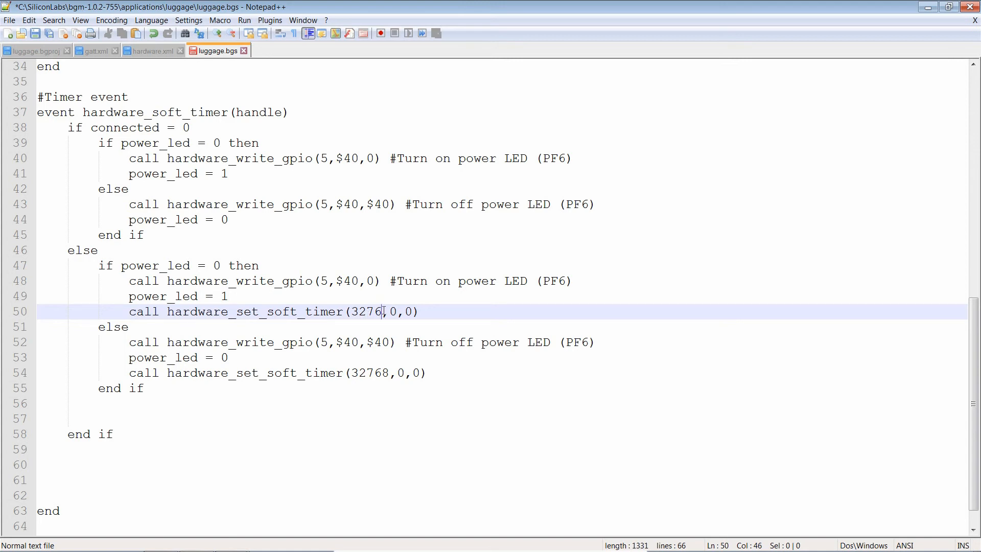
pyautogui.moveTo(141, 90)
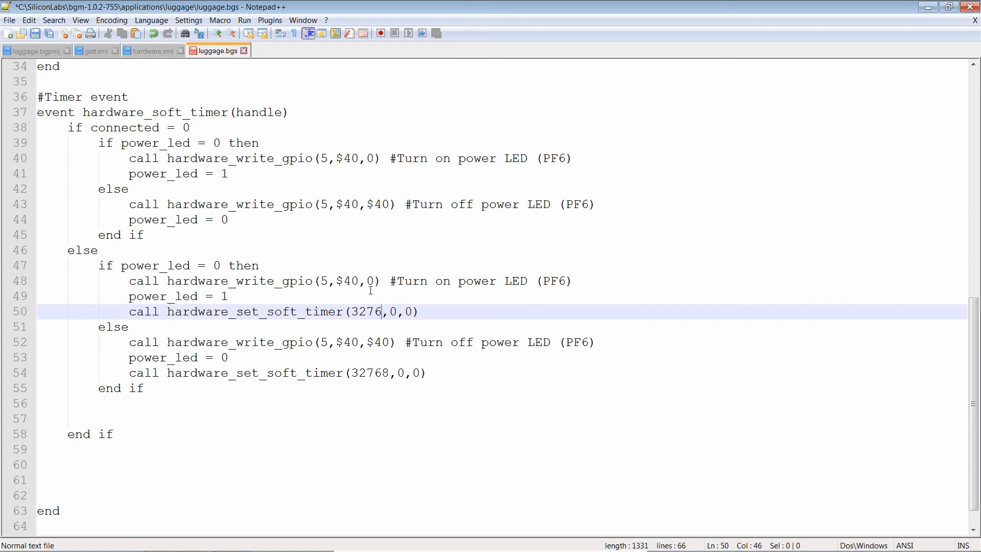
pyautogui.moveTo(126, 358)
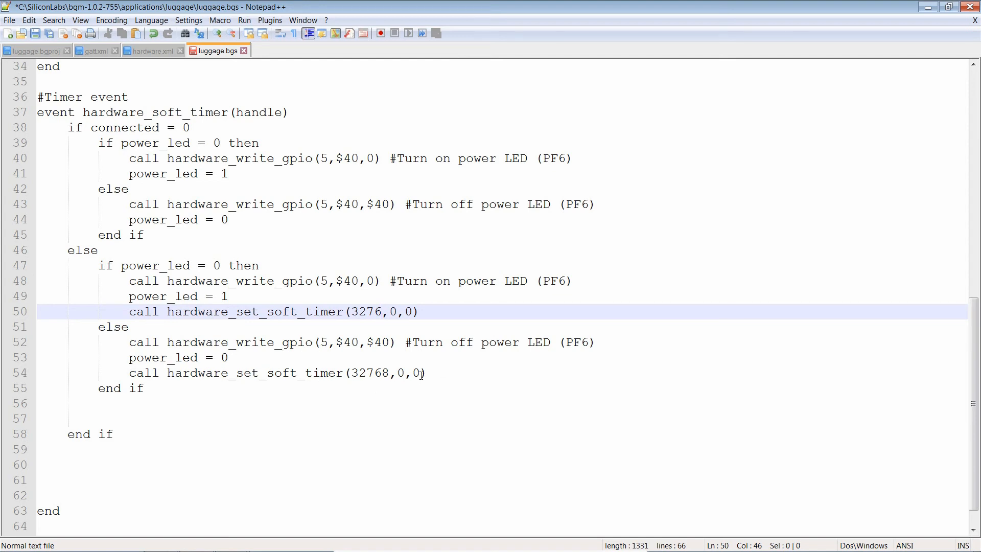
pyautogui.click(250, 419)
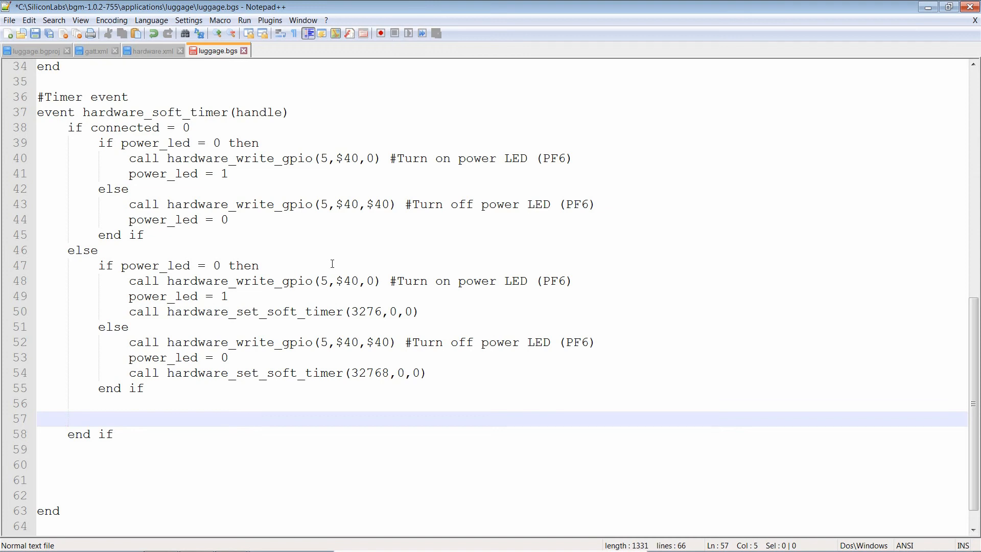
pyautogui.moveTo(169, 372)
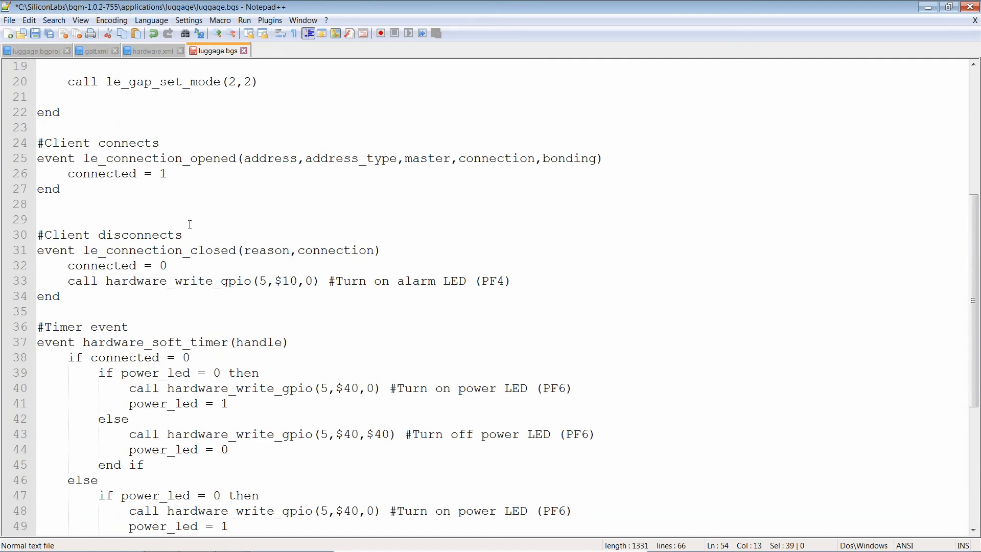
# Step: Add hardware_set_soft_timer to le_connection_closed and change its interval from 32768 toward 0
pyautogui.click(510, 280)
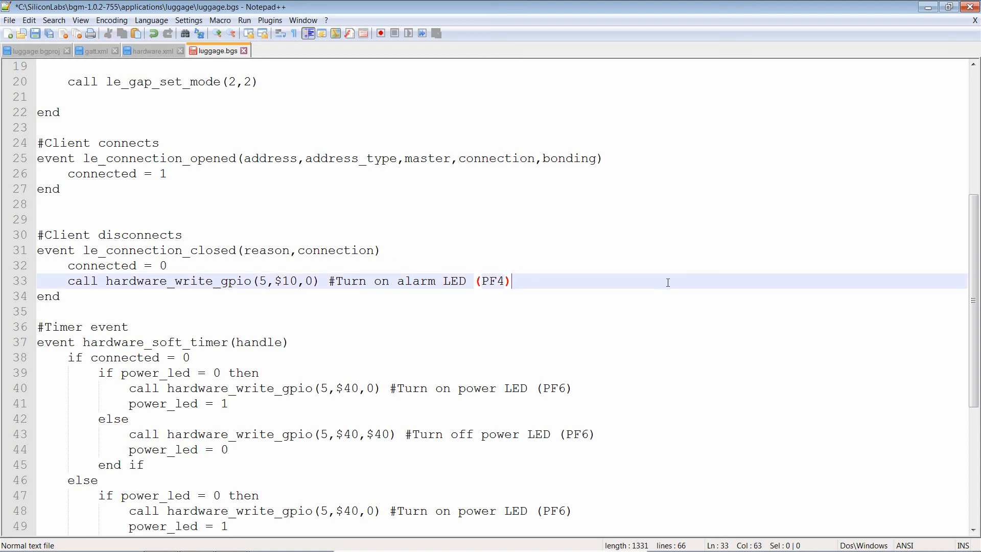
pyautogui.write('call hardware_set_soft_timer(32768,0,0)')
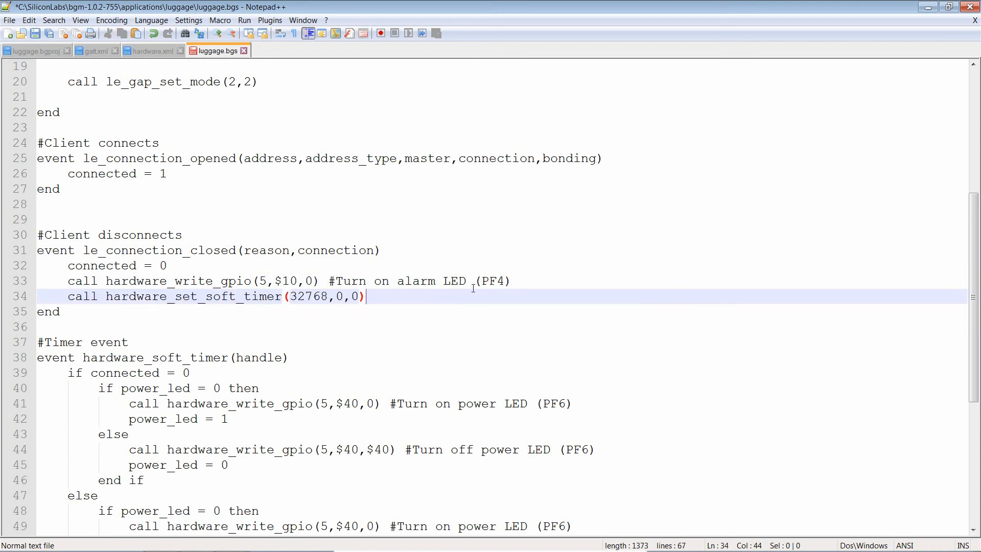
pyautogui.doubleClick(309, 296)
pyautogui.write('0')
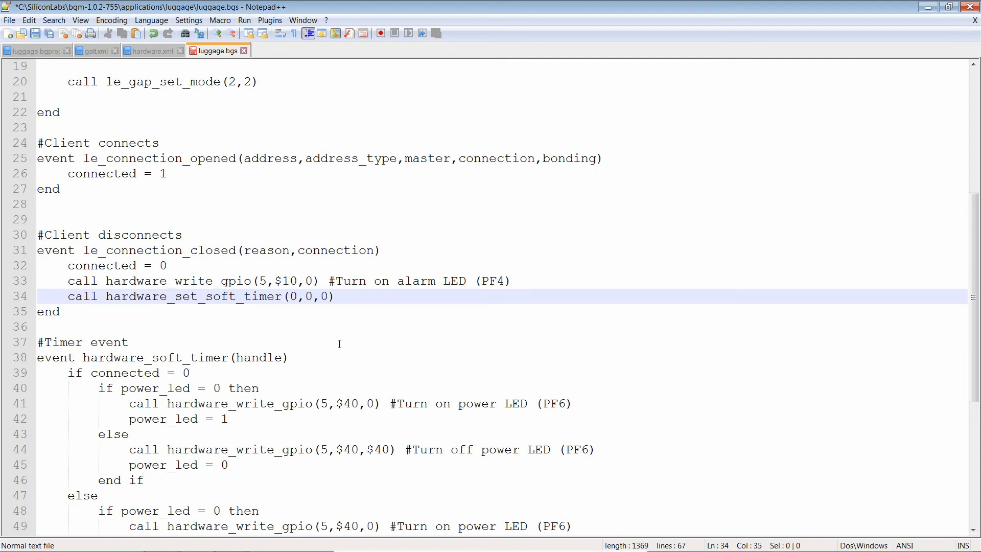
pyautogui.scroll(-3)
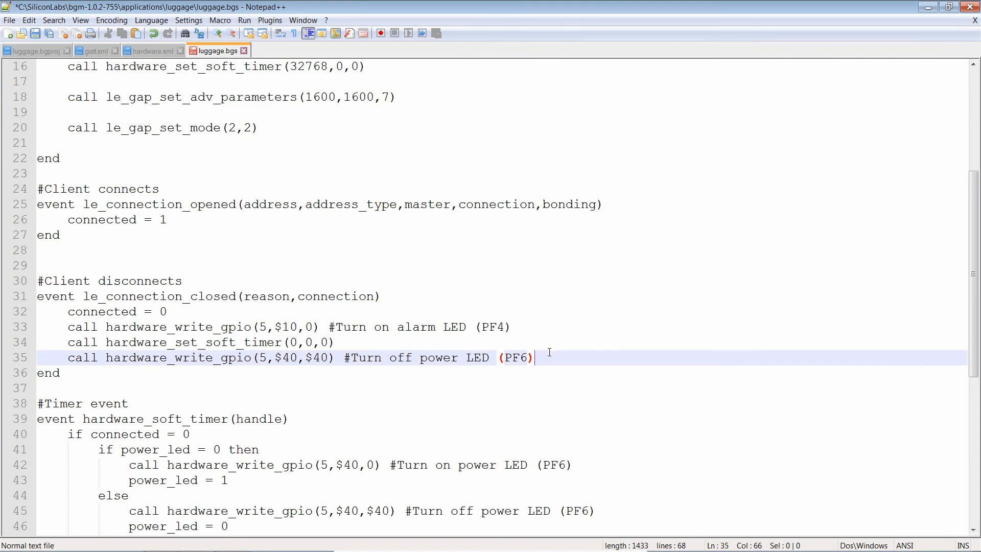
pyautogui.moveTo(85, 324)
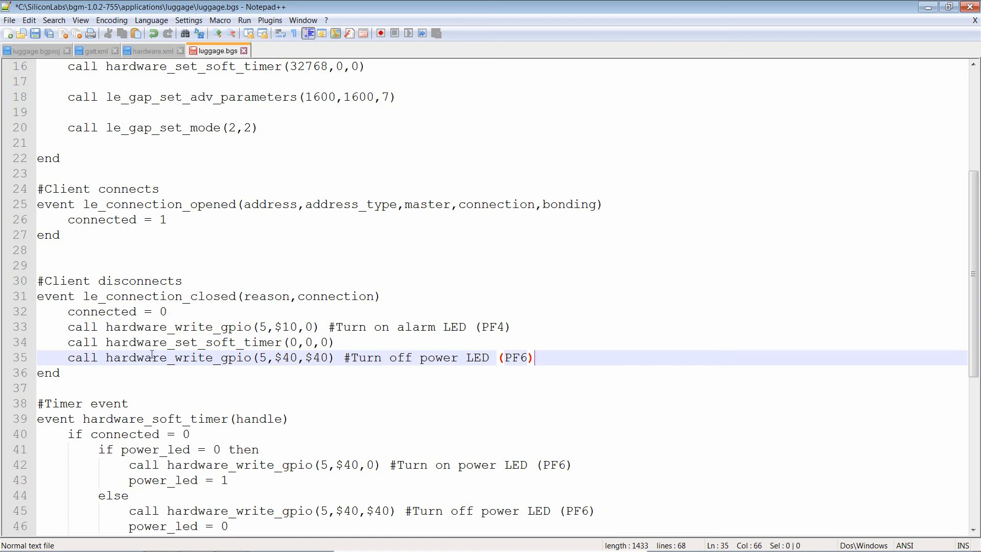
pyautogui.moveTo(174, 358)
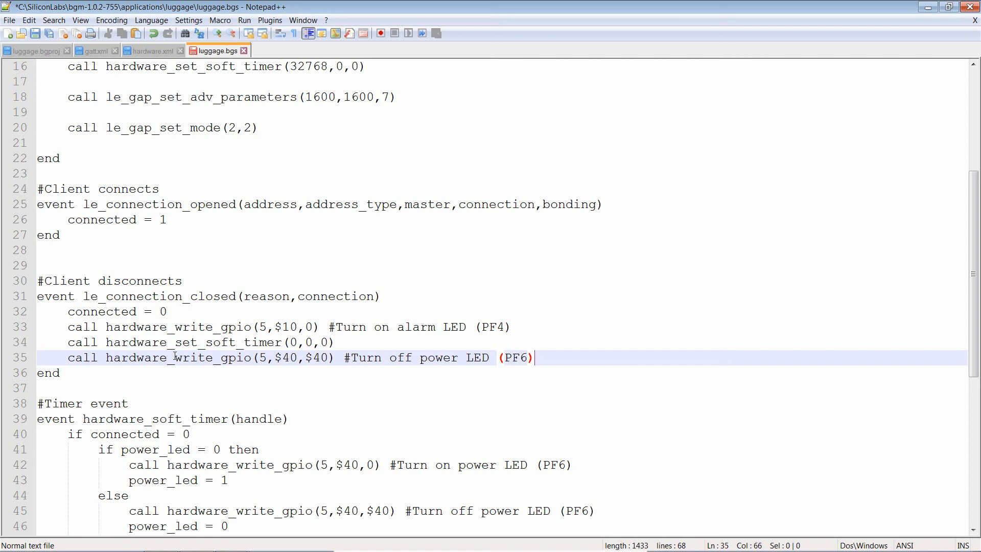